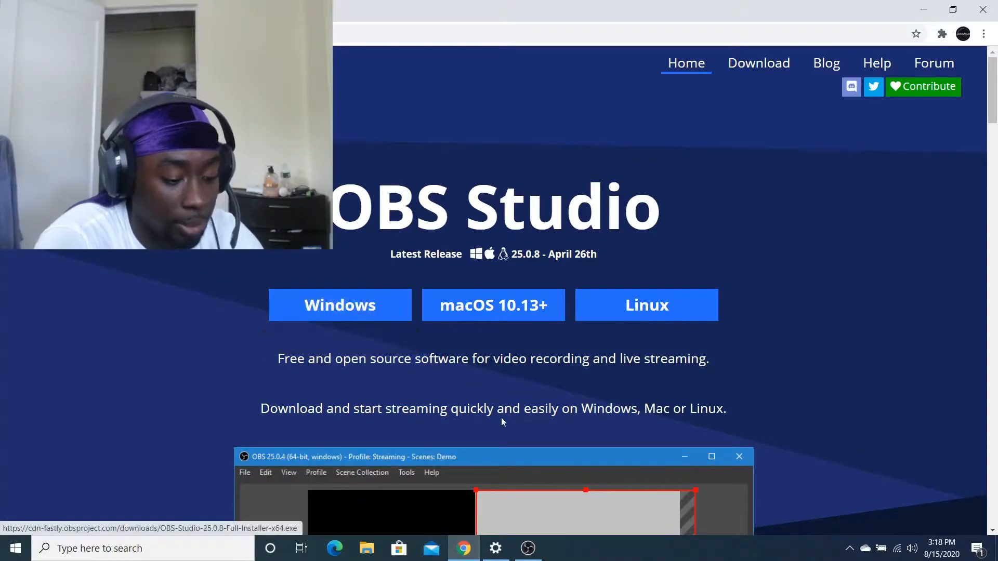
# Minimize the Chrome window showing the obsproject.com download page
pyautogui.click(527, 548)
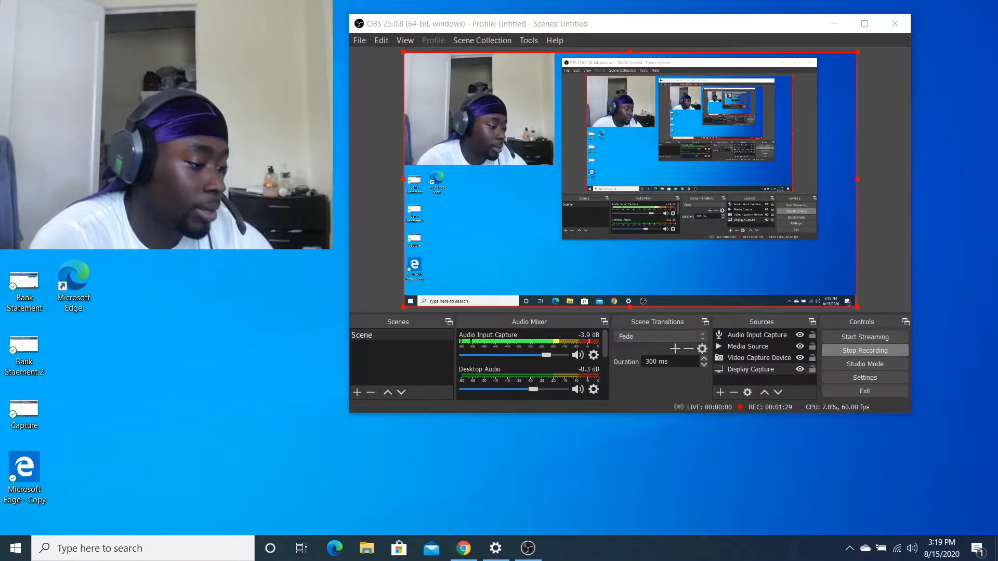
# Bring up the Windows search panel while OBS keeps recording
pyautogui.rightClick(73, 275)
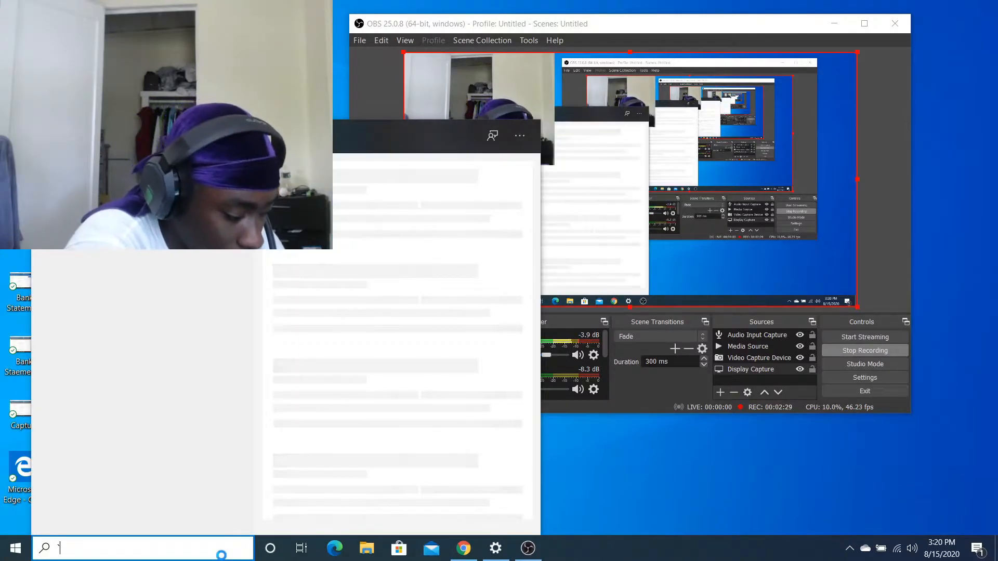
# Search 'gra' in Windows and open the Graphics settings page
pyautogui.write('gra')
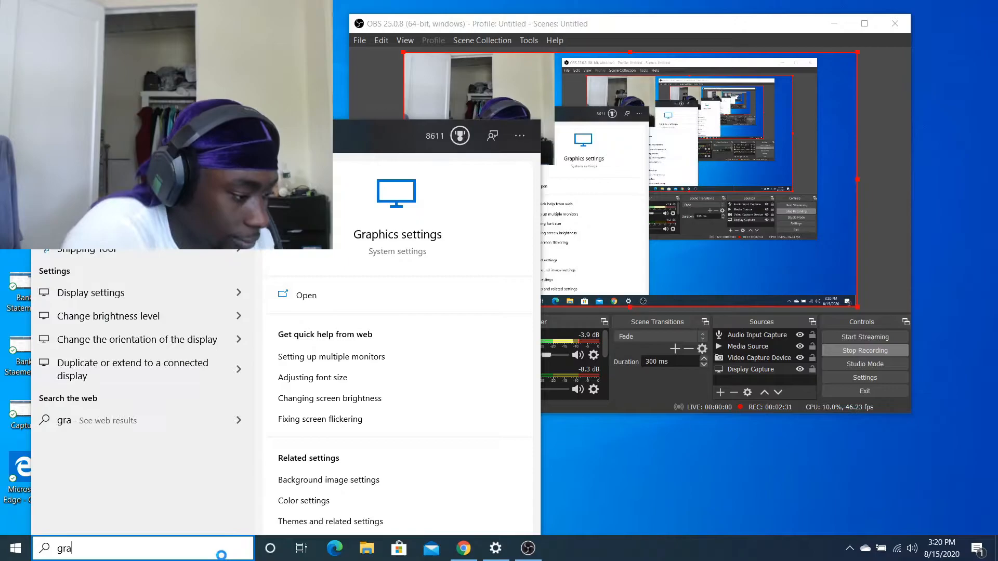
pyautogui.click(306, 295)
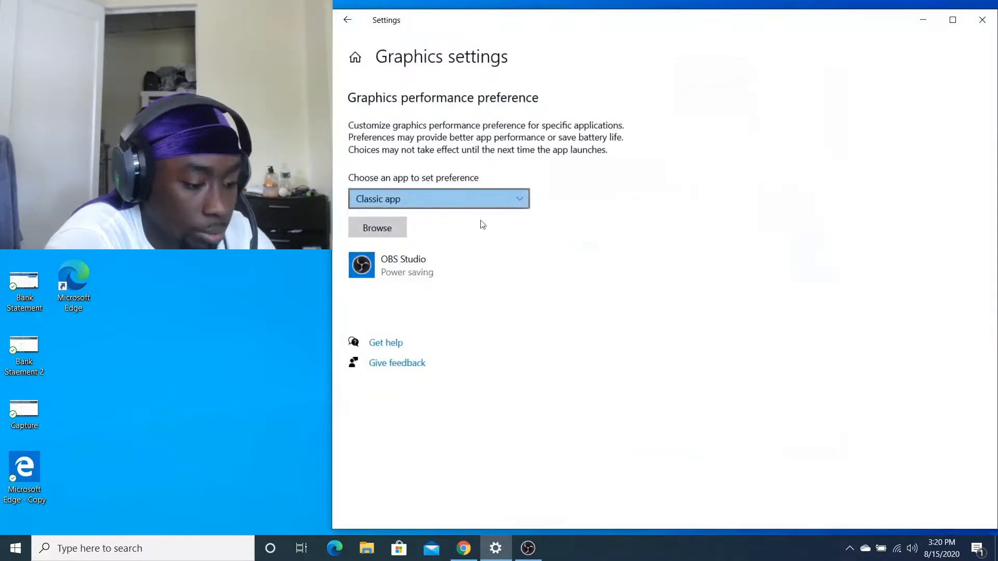
pyautogui.moveTo(377, 227)
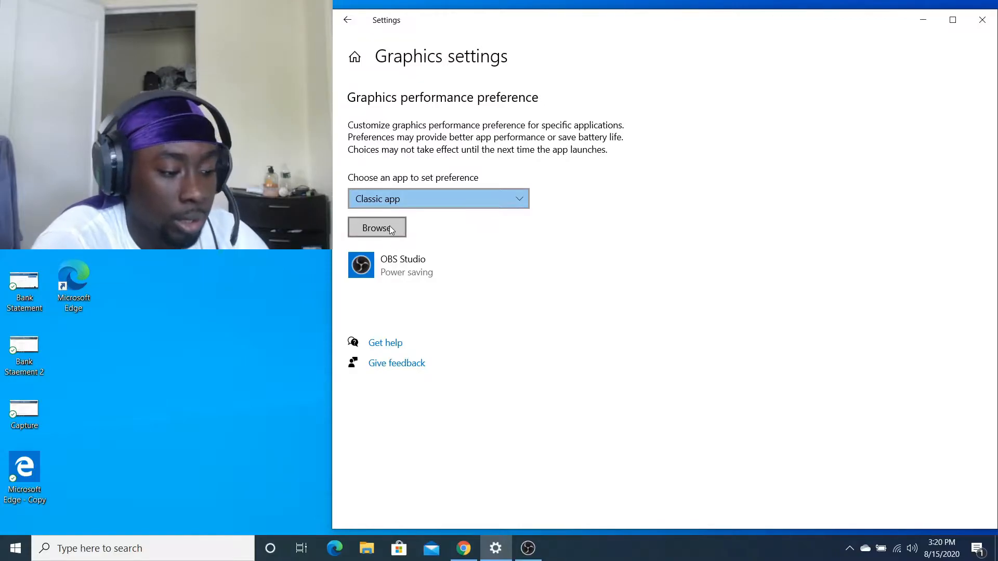
# In the Browse file dialog, look through Network, OneDrive and This PC, reaching the drive list
pyautogui.click(377, 227)
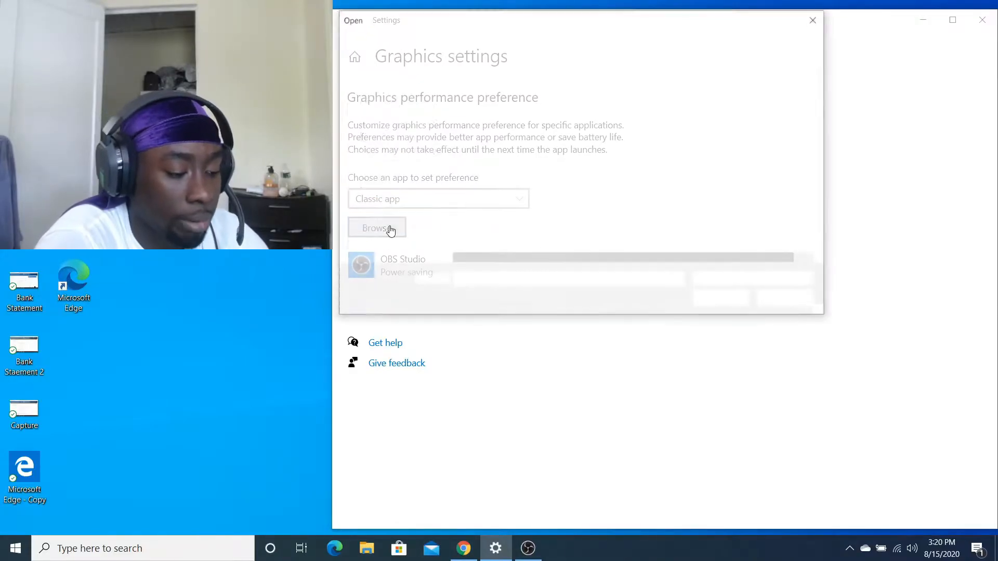
pyautogui.click(377, 227)
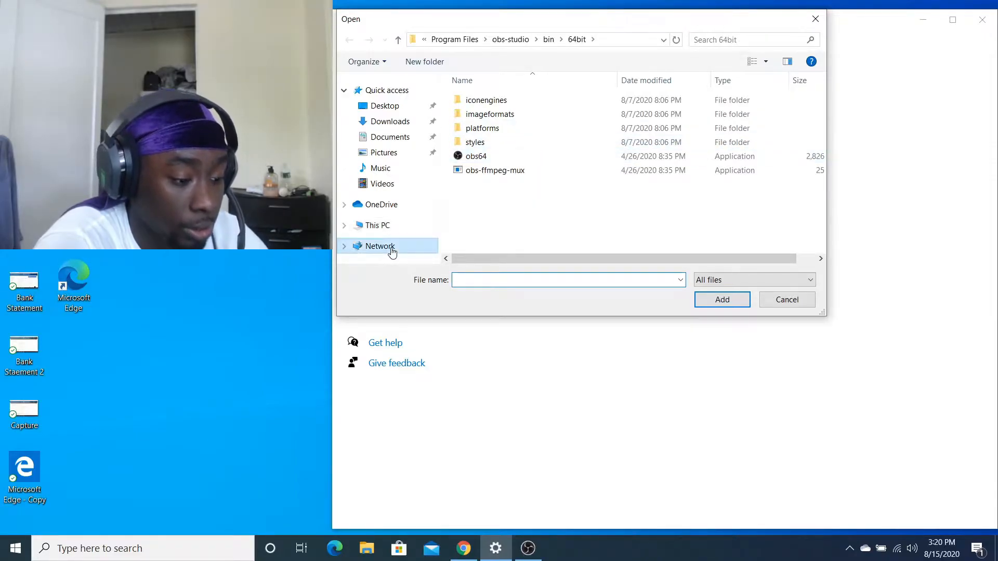
pyautogui.click(379, 247)
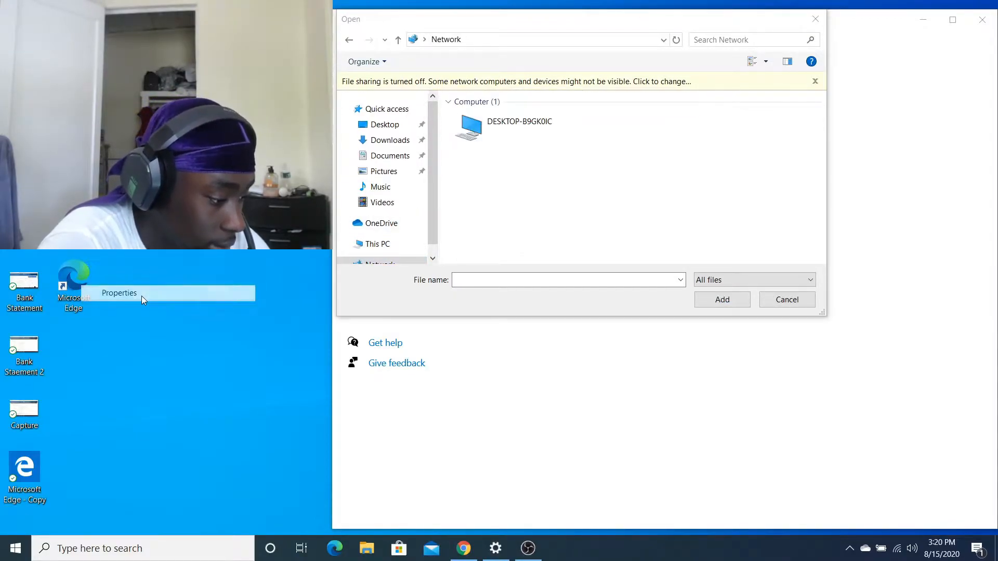
pyautogui.click(118, 293)
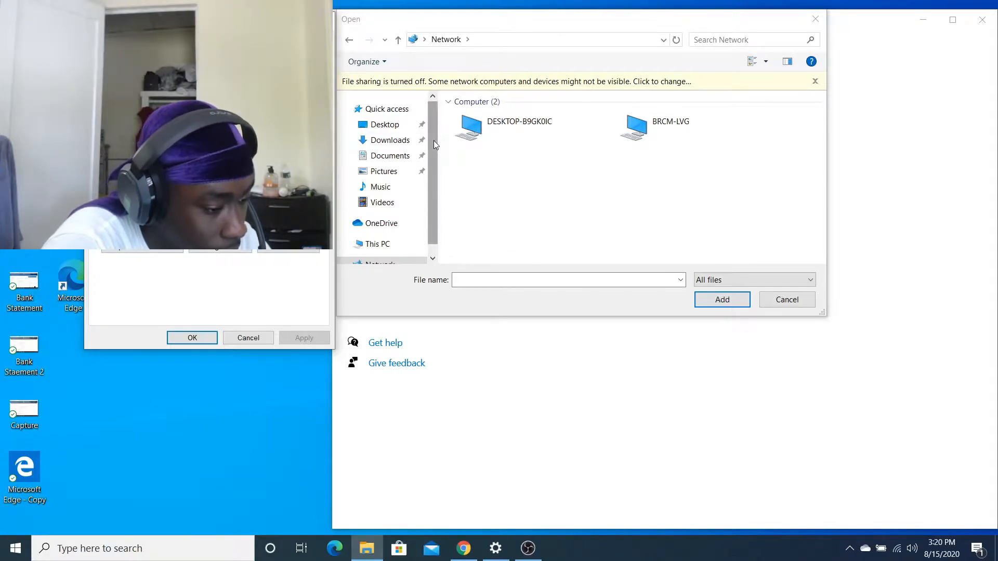
pyautogui.scroll(-3)
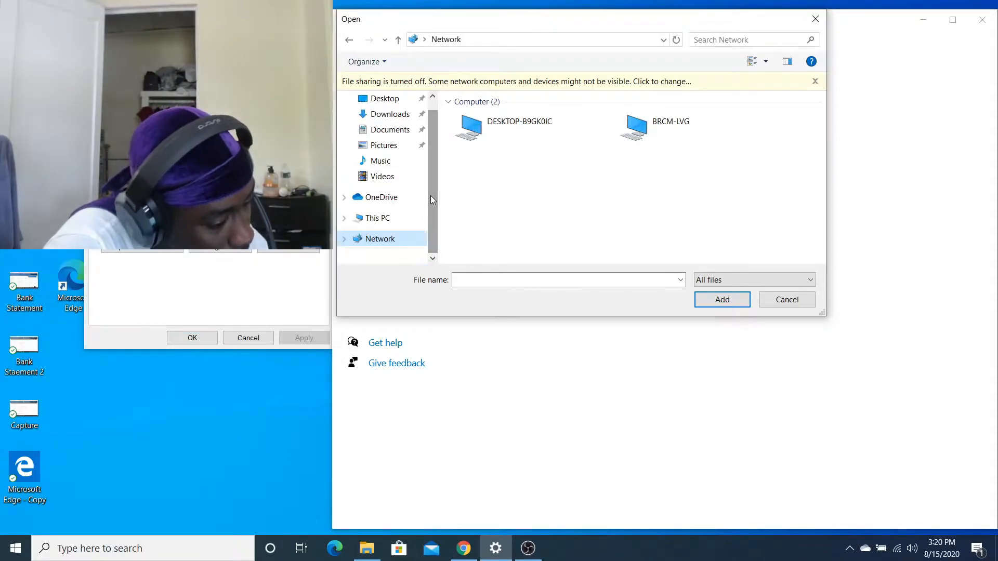
pyautogui.click(377, 218)
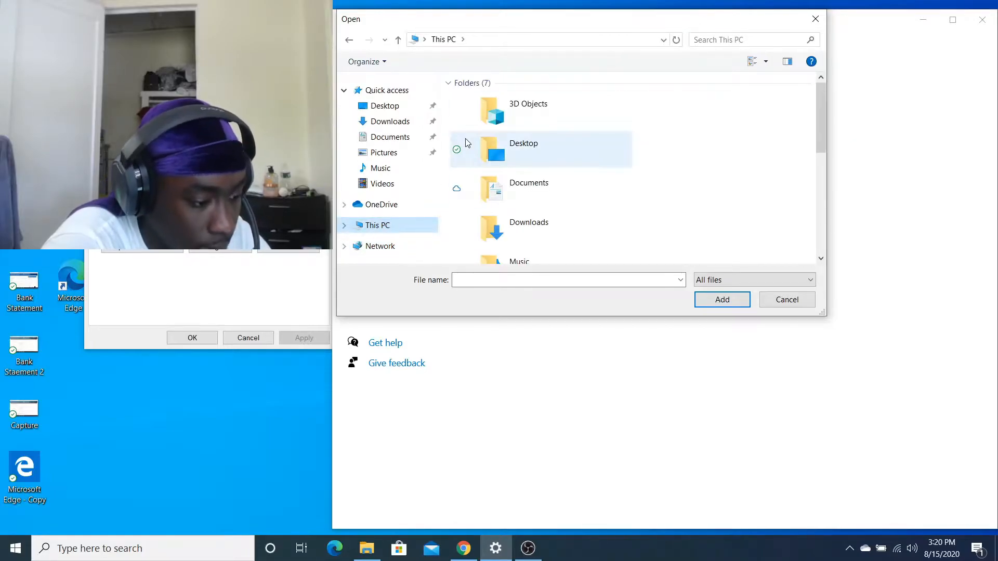
pyautogui.click(382, 204)
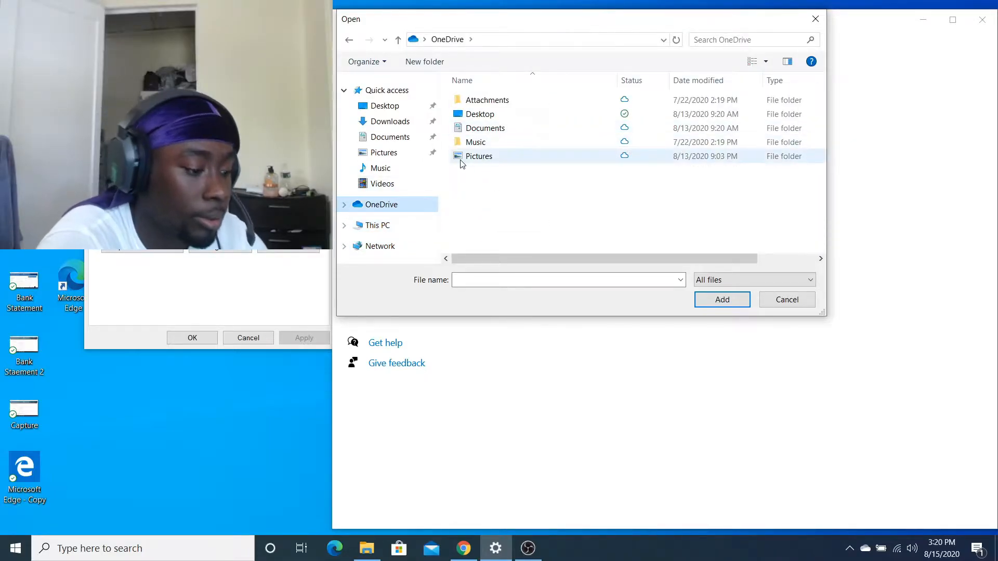
pyautogui.click(377, 224)
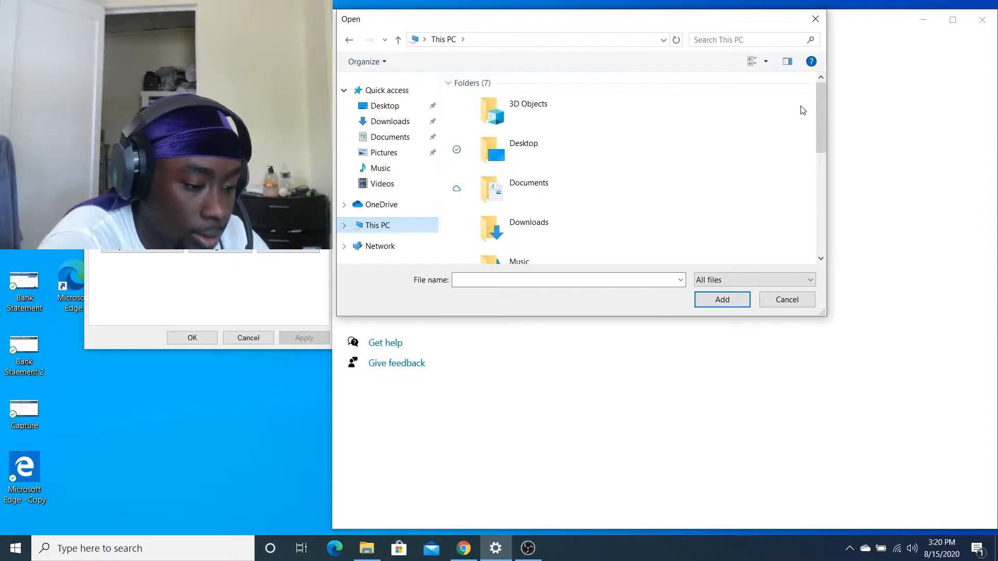
pyautogui.scroll(-3)
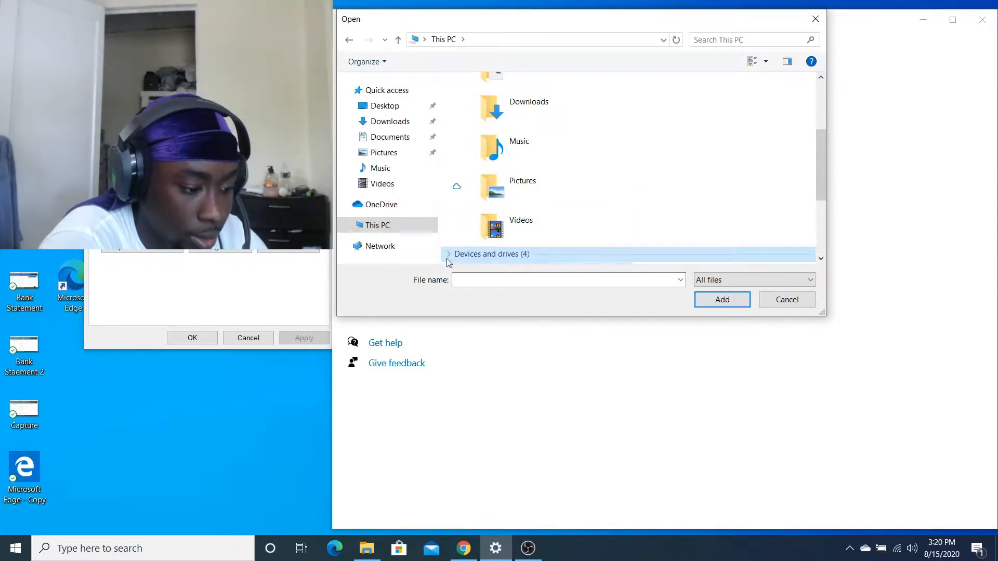
pyautogui.scroll(-3)
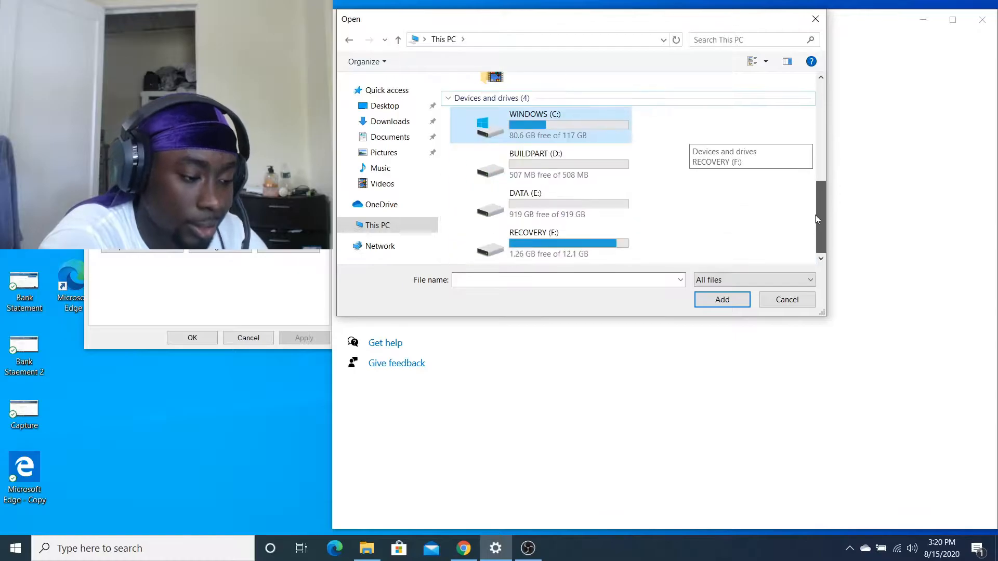
# Navigate the file dialog to C:\Program Files\obs-studio\bin\64bit where obs64.exe sits
pyautogui.doubleClick(535, 124)
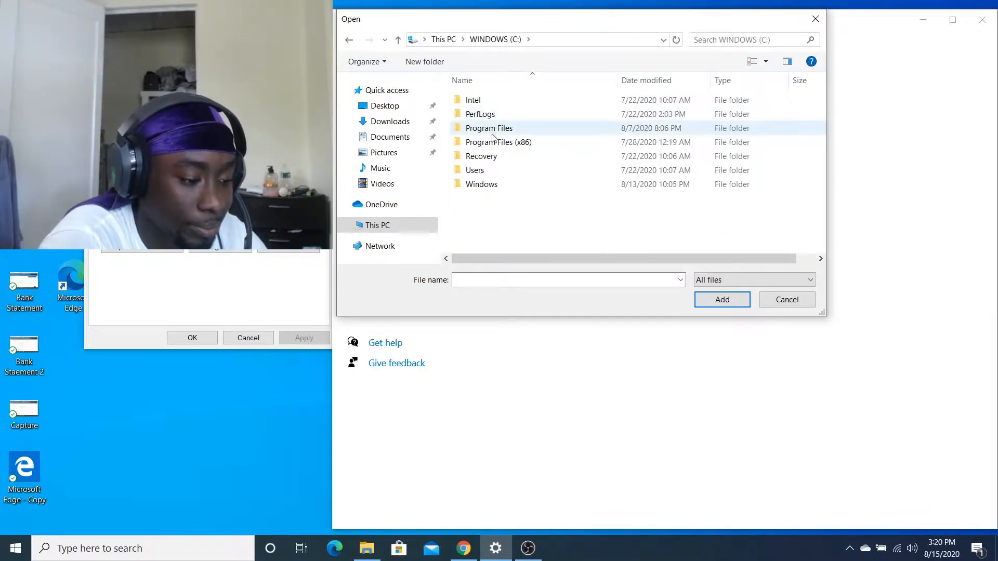
pyautogui.moveTo(499, 142)
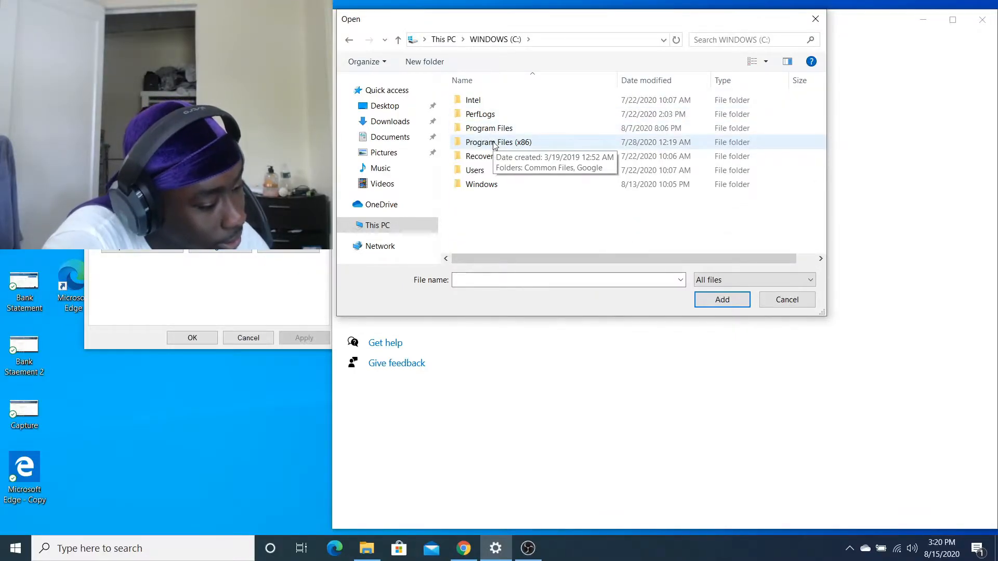
pyautogui.doubleClick(489, 128)
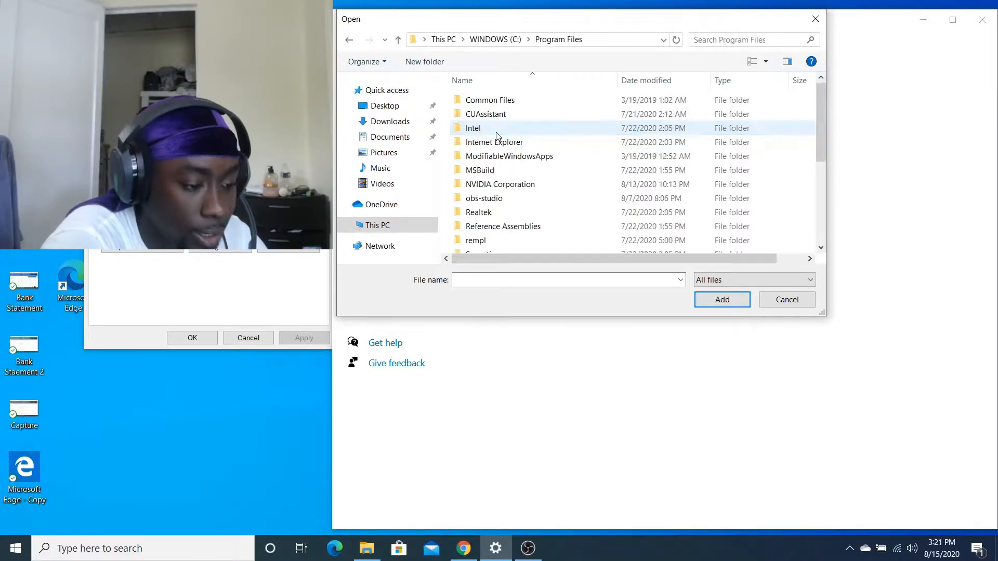
pyautogui.scroll(-3)
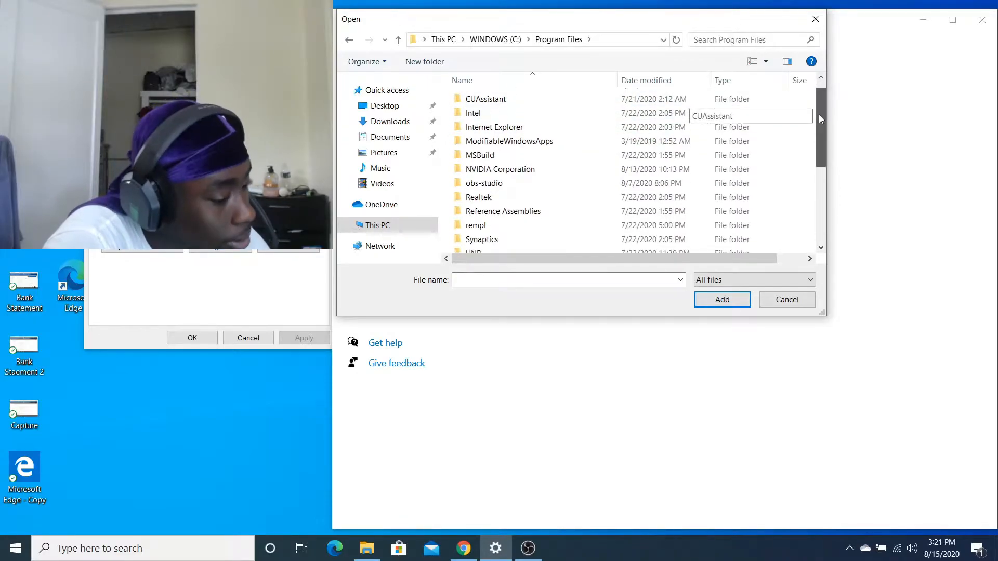
pyautogui.scroll(-3)
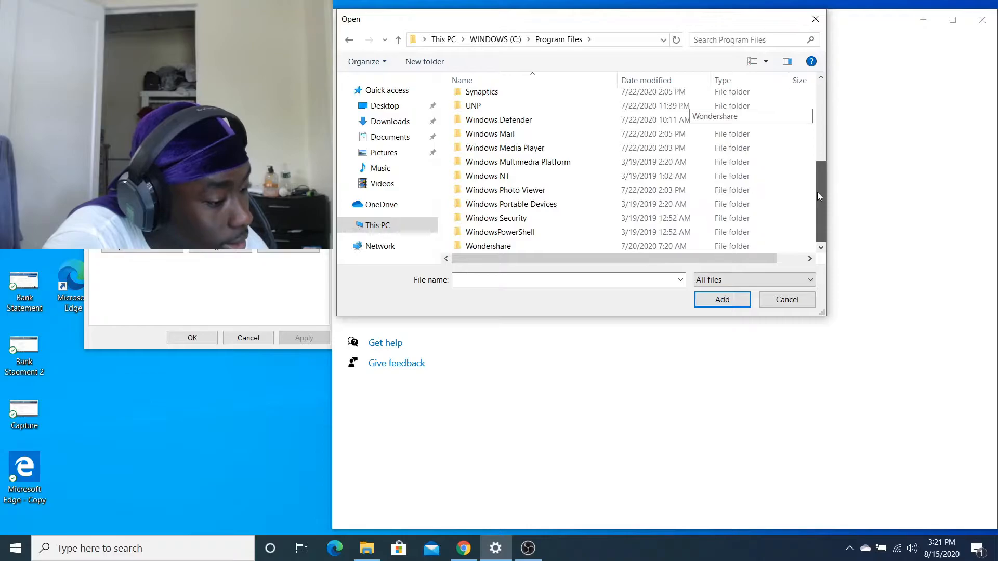
pyautogui.scroll(3)
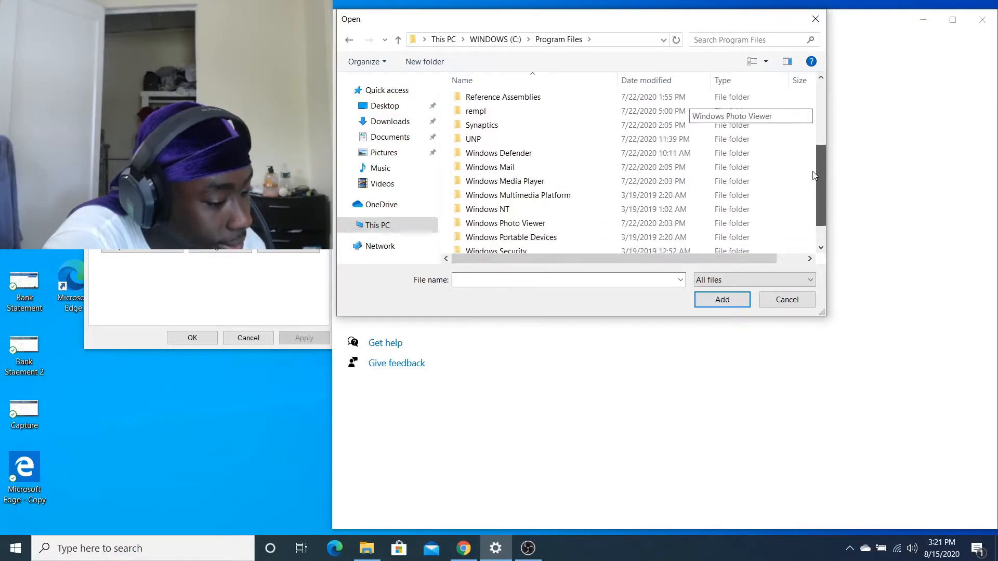
pyautogui.scroll(3)
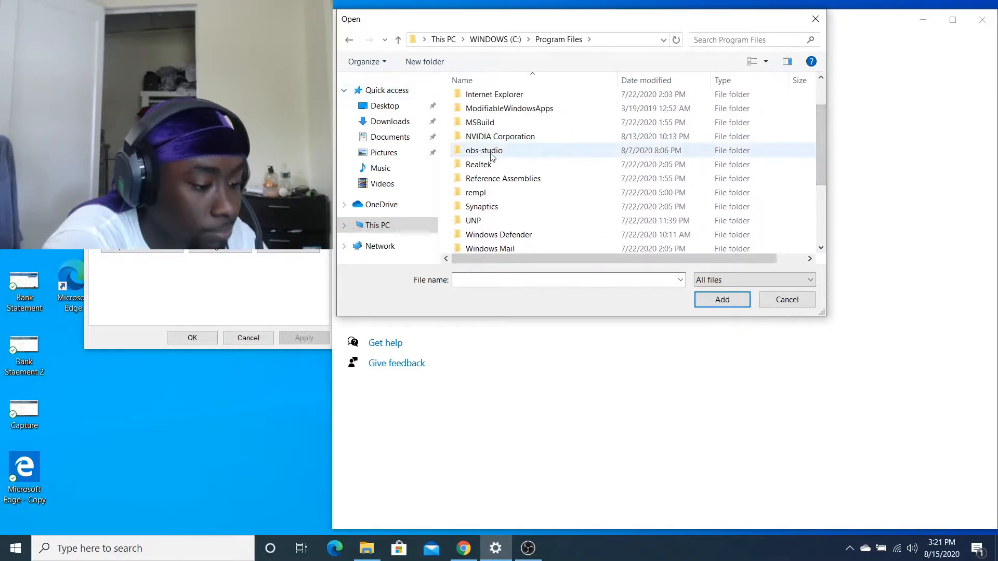
pyautogui.doubleClick(484, 150)
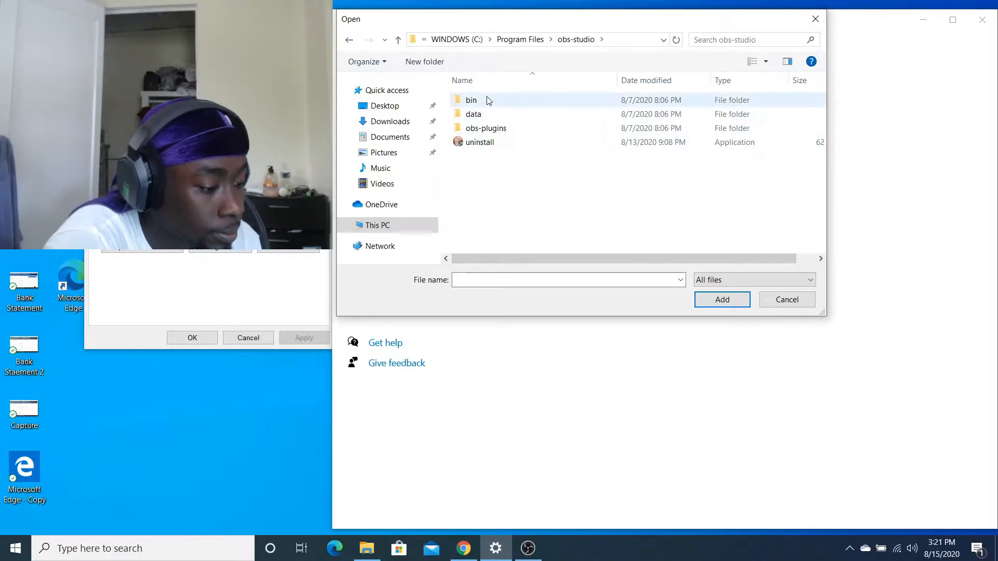
pyautogui.doubleClick(471, 100)
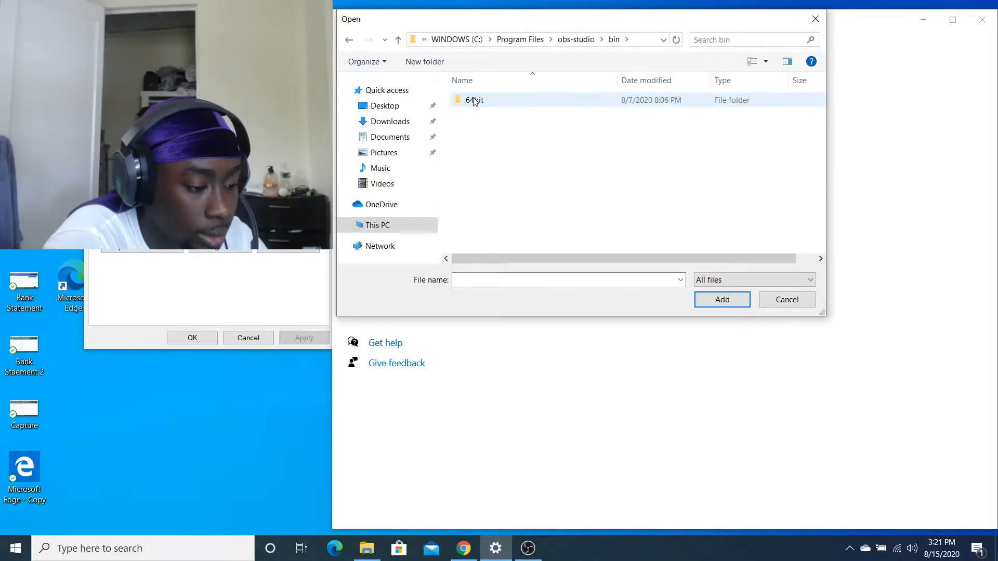
pyautogui.doubleClick(474, 100)
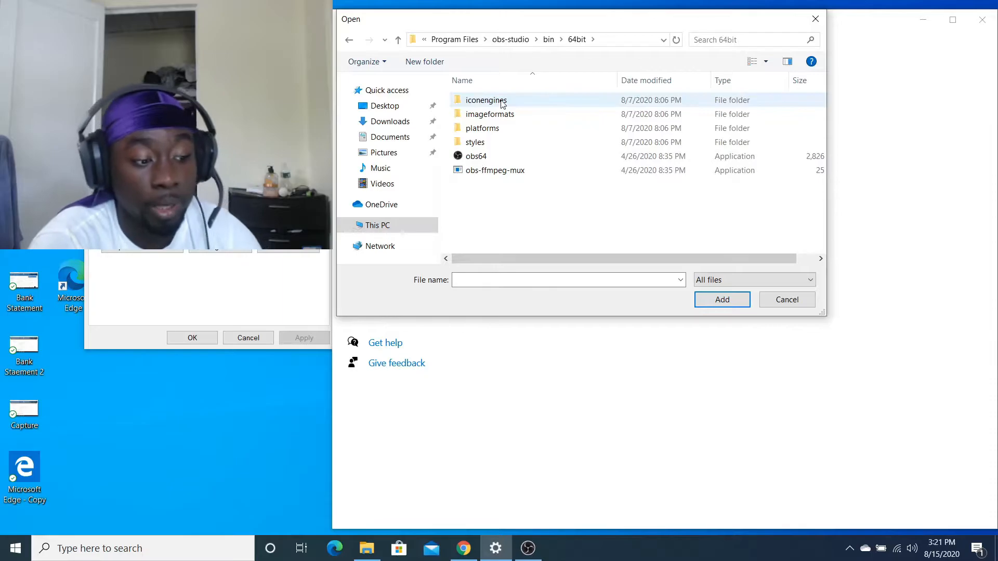
pyautogui.moveTo(486, 100)
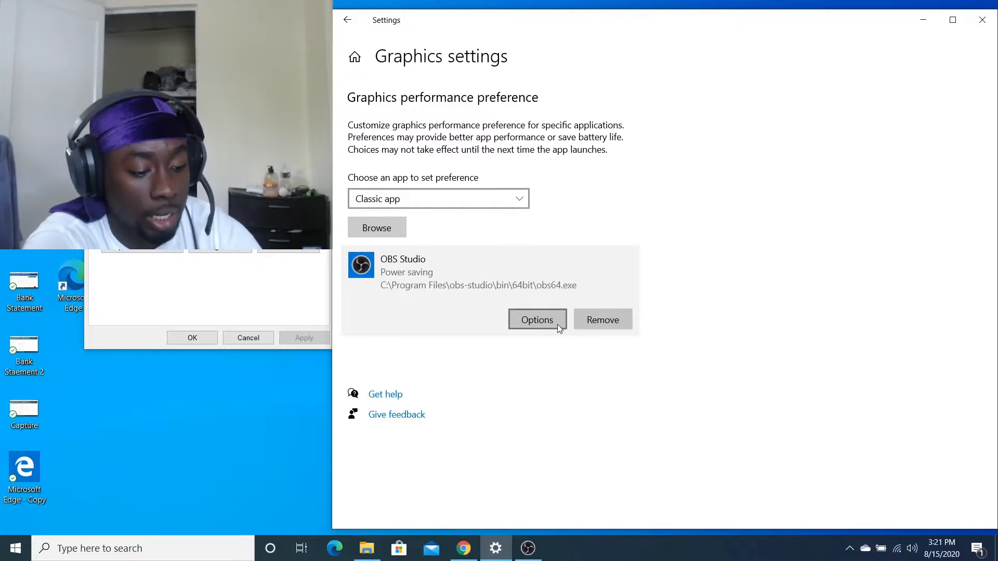
pyautogui.click(536, 320)
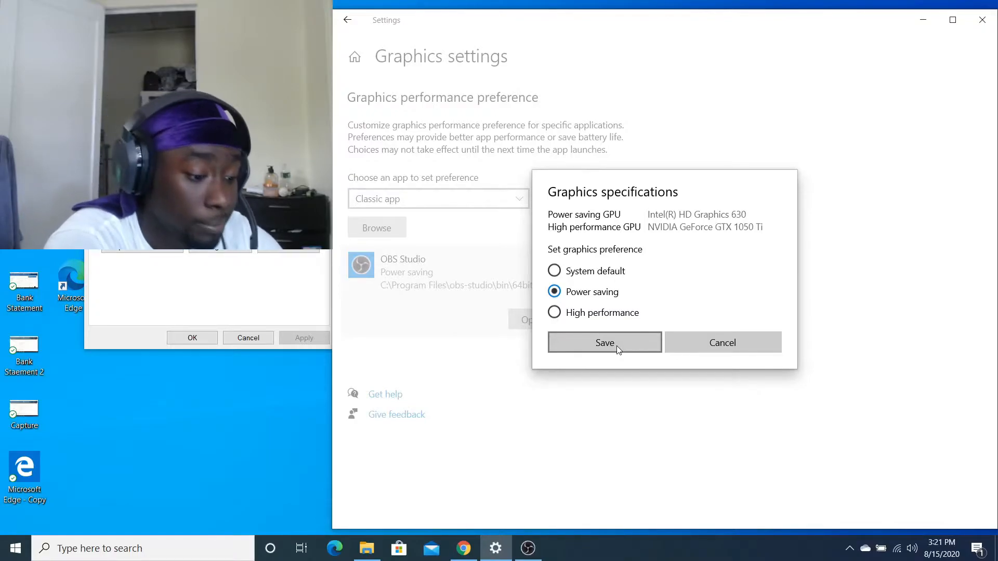
pyautogui.click(603, 342)
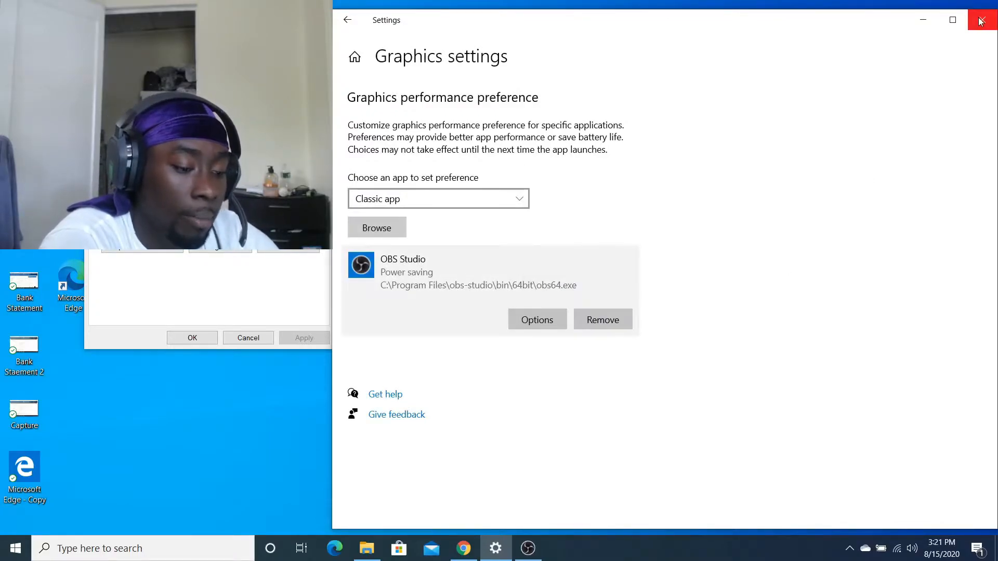
# Close Windows Settings to return to the recording OBS Studio window
pyautogui.click(980, 19)
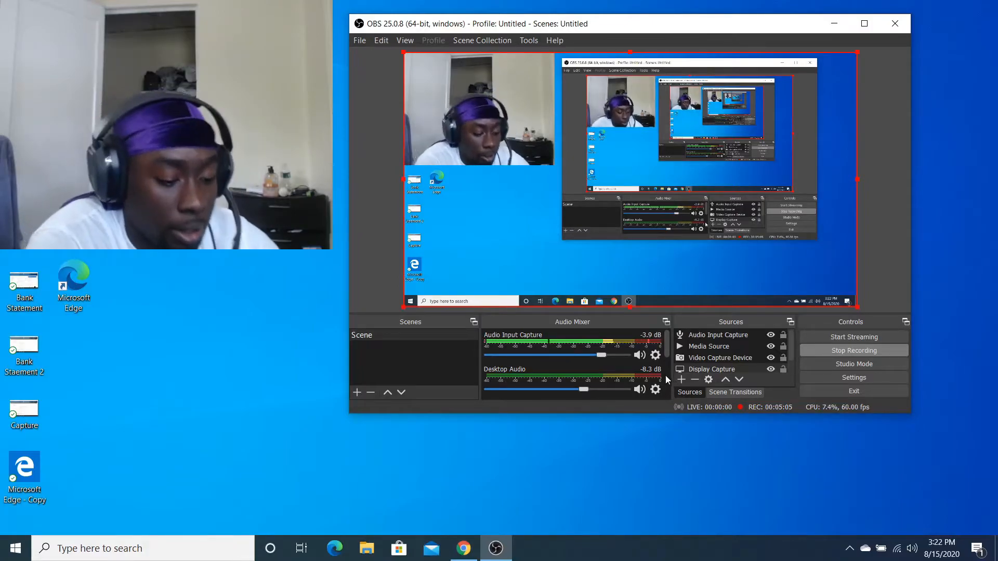
# Cancel a duplicate video capture add, then remove the existing Video Capture Device source
pyautogui.click(681, 379)
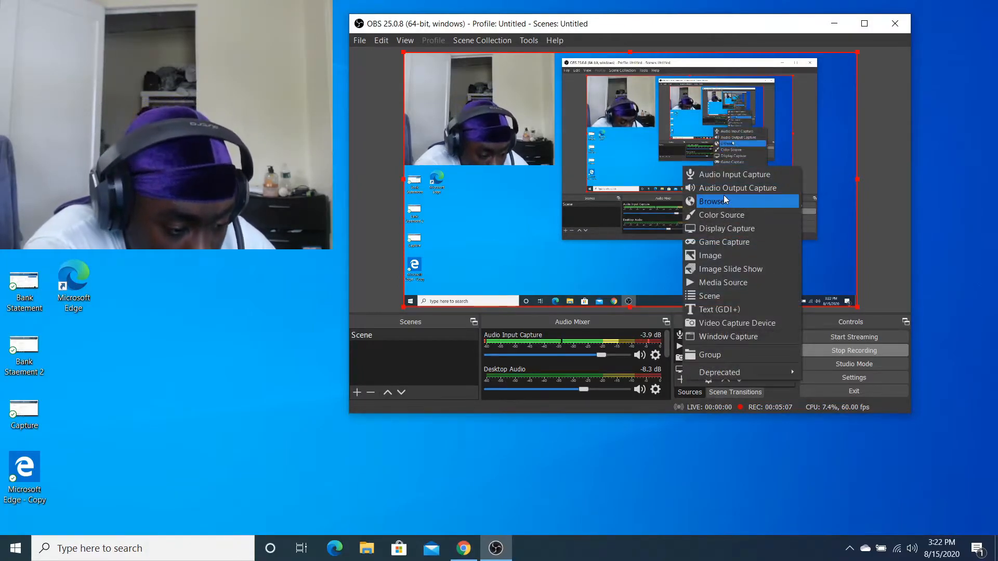
pyautogui.moveTo(719, 309)
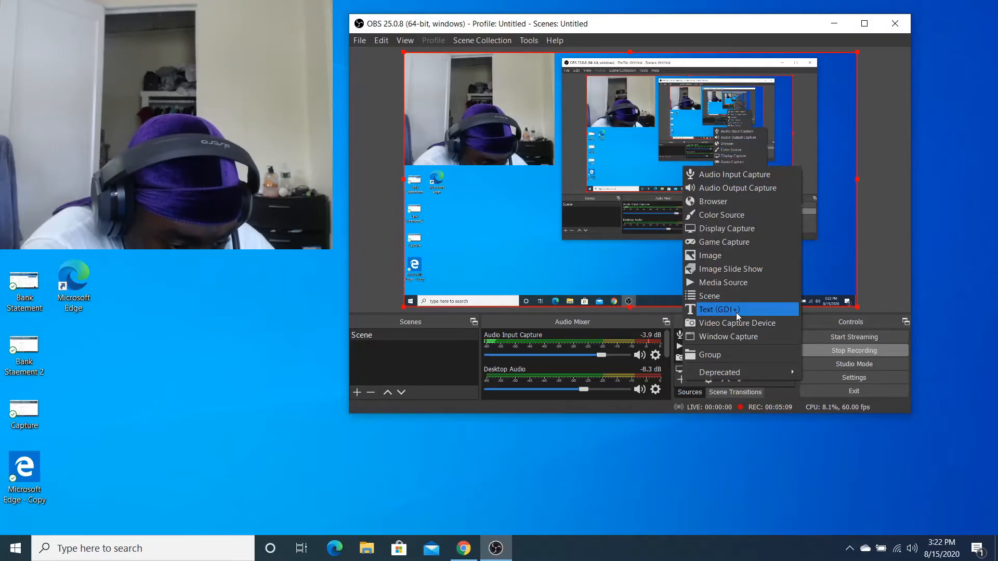
pyautogui.click(731, 323)
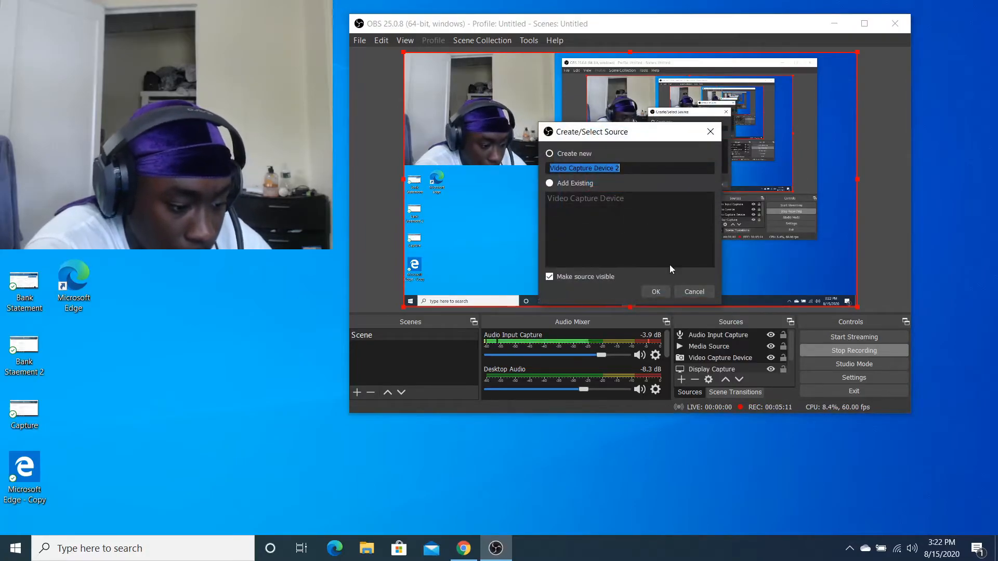
pyautogui.click(693, 291)
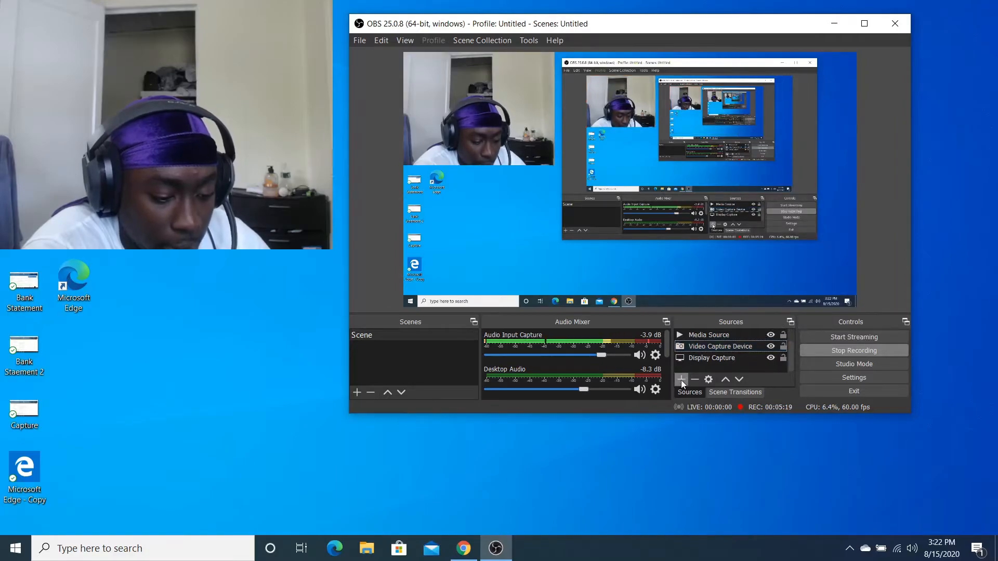
pyautogui.click(681, 380)
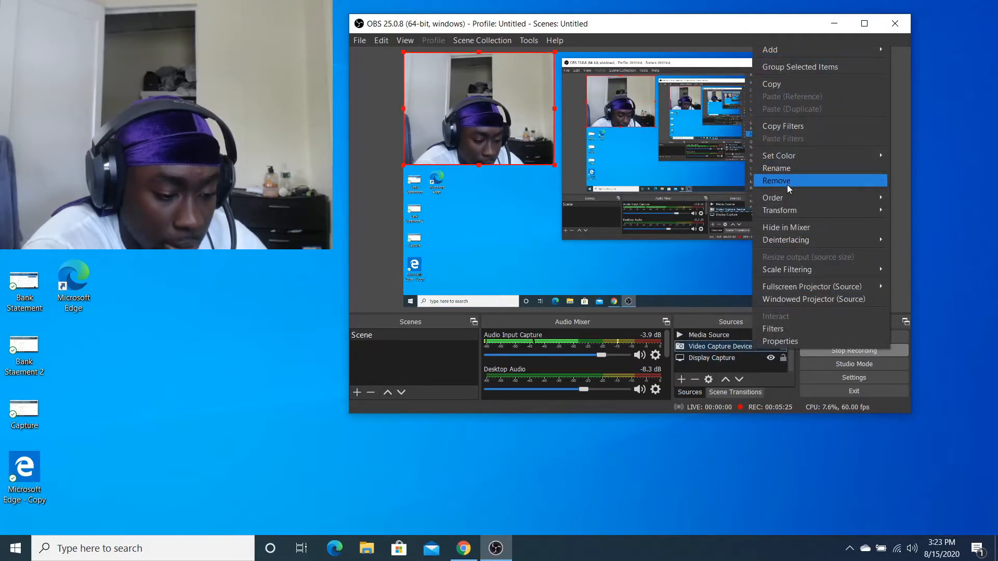
pyautogui.click(777, 181)
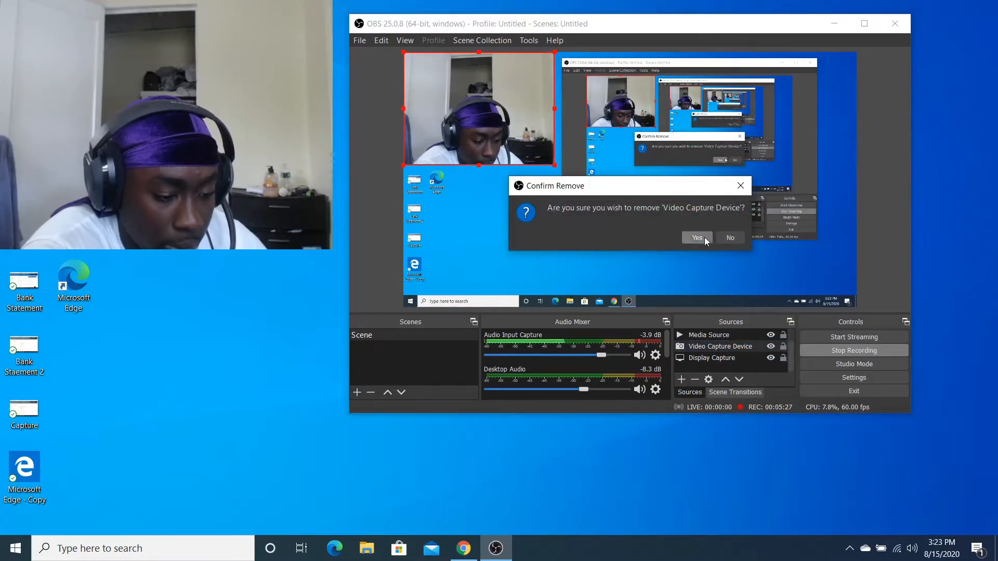
pyautogui.click(696, 238)
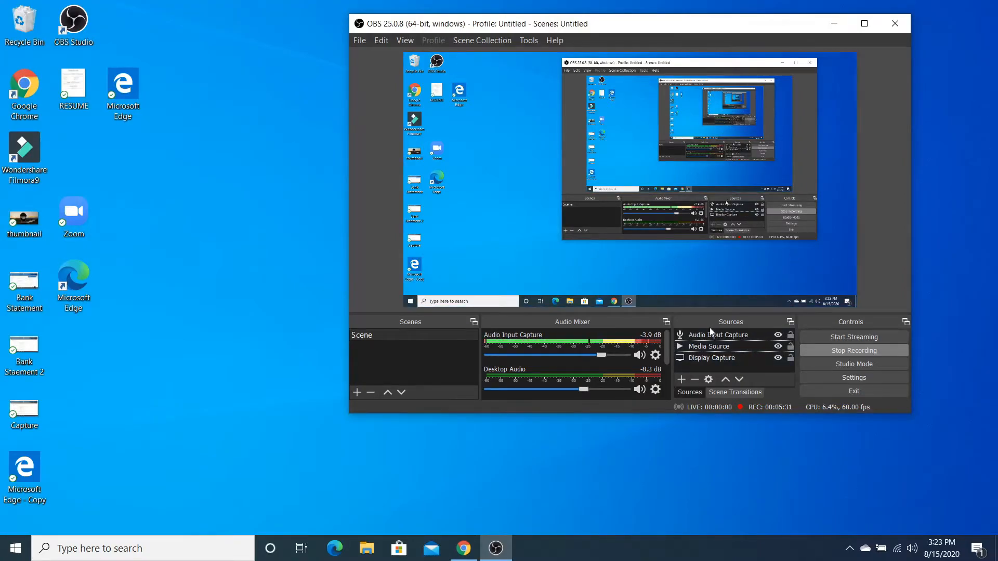
# Add a new Video Capture Device source using the 1080P Pro Stream WebCam
pyautogui.click(681, 380)
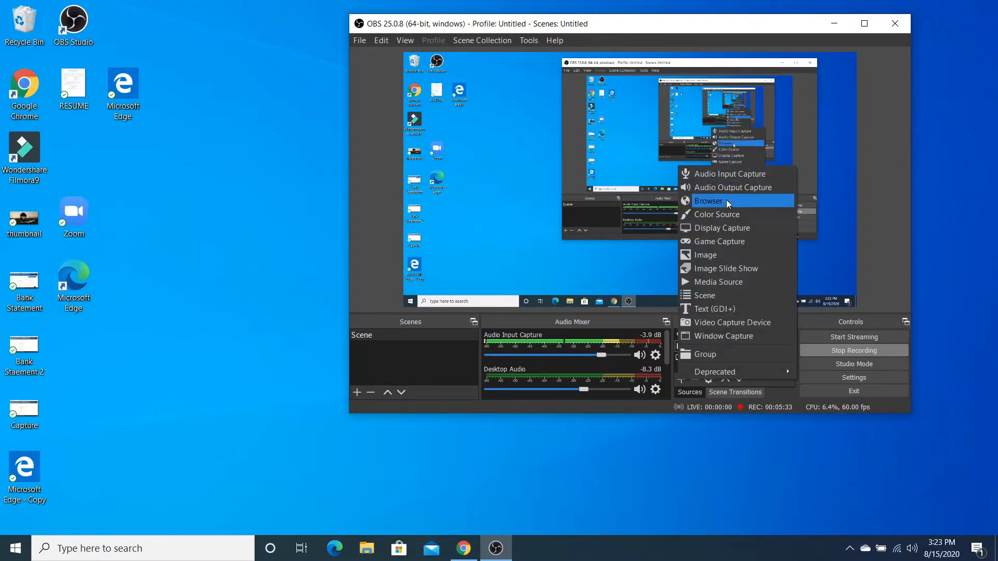
pyautogui.click(732, 323)
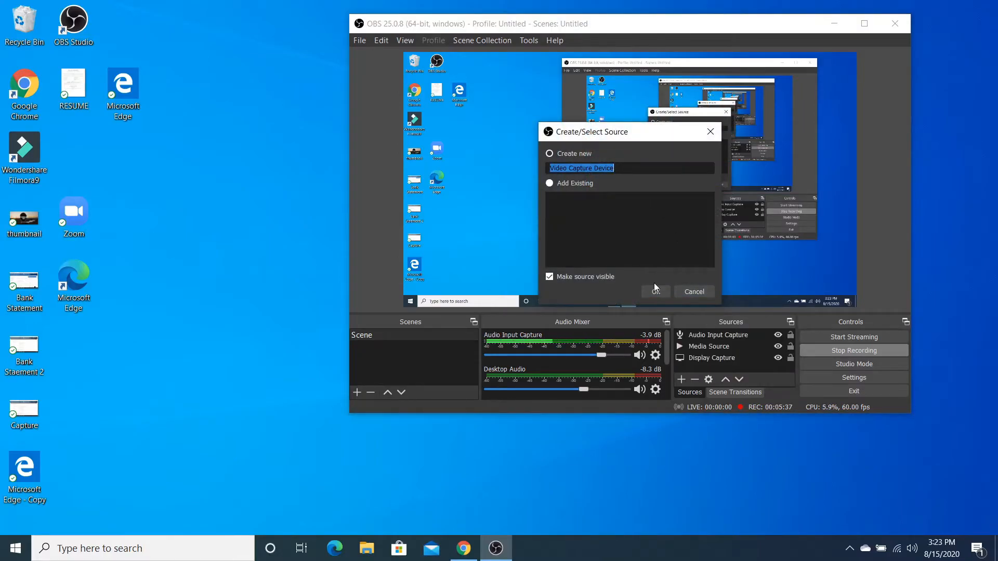
pyautogui.click(655, 292)
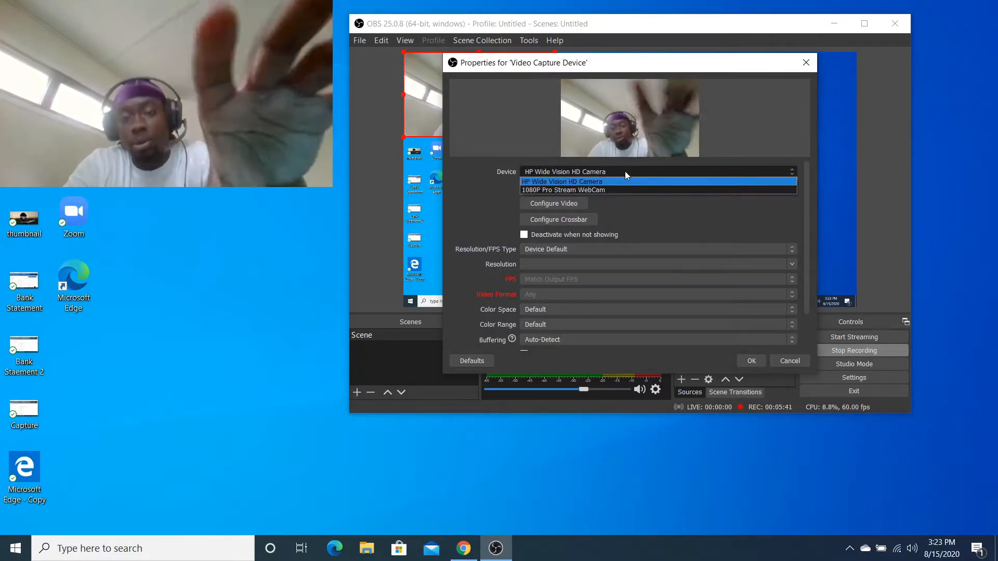
pyautogui.click(572, 190)
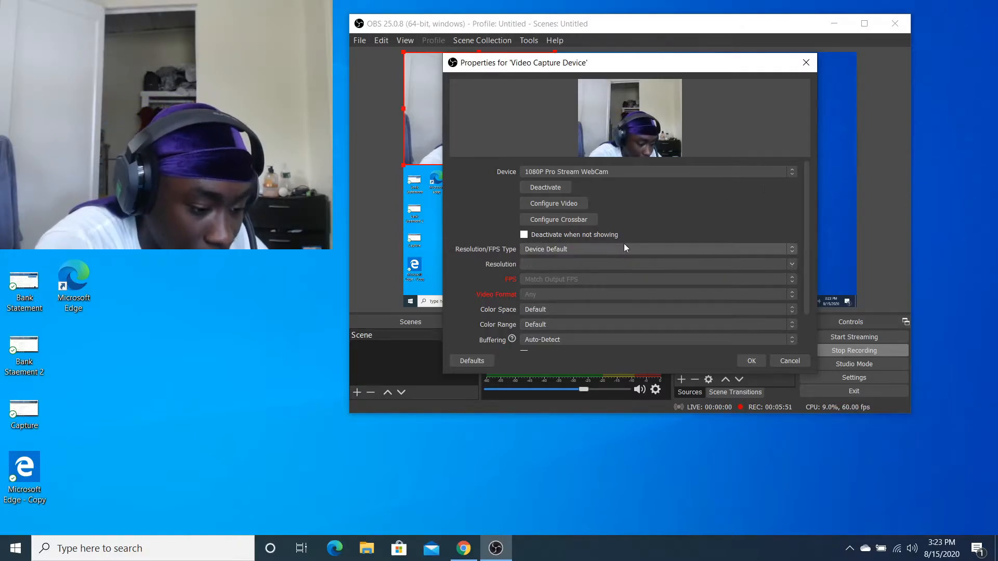
pyautogui.scroll(-3)
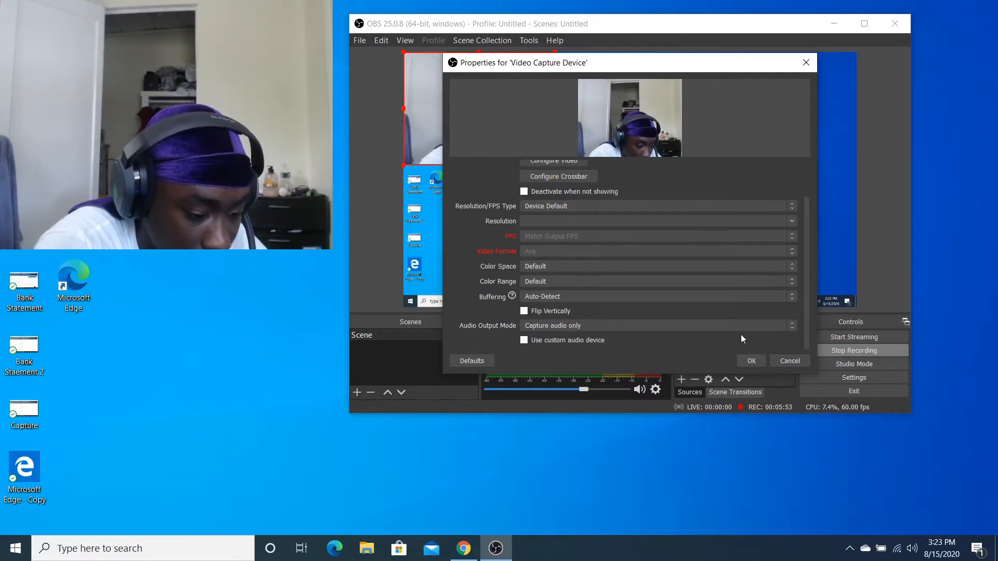
pyautogui.click(751, 360)
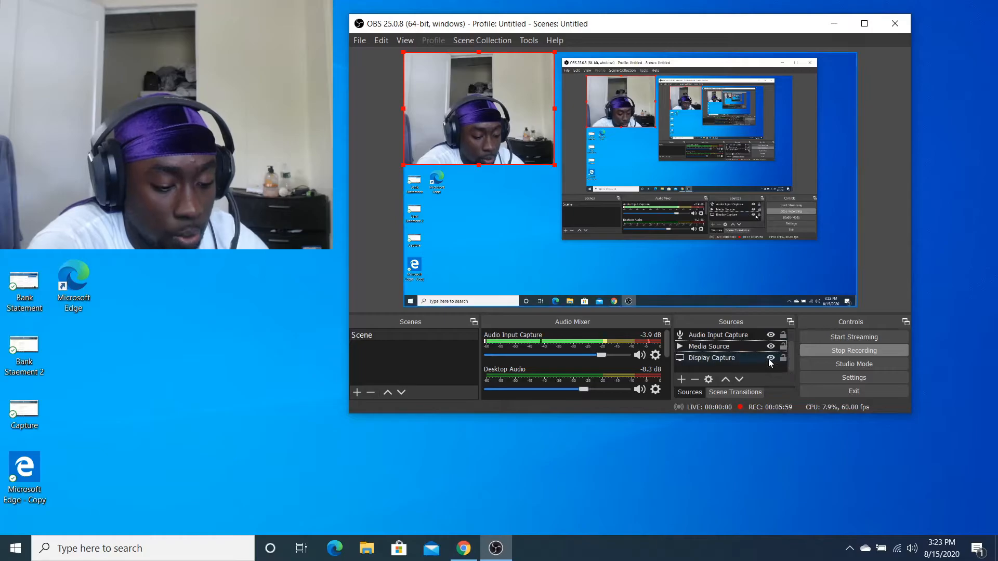
pyautogui.click(711, 358)
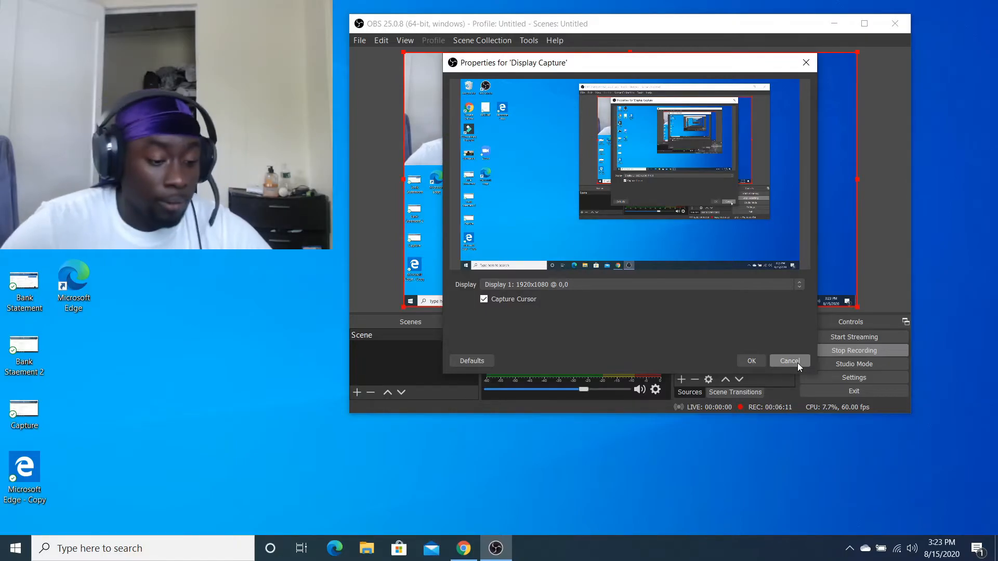
pyautogui.moveTo(757, 337)
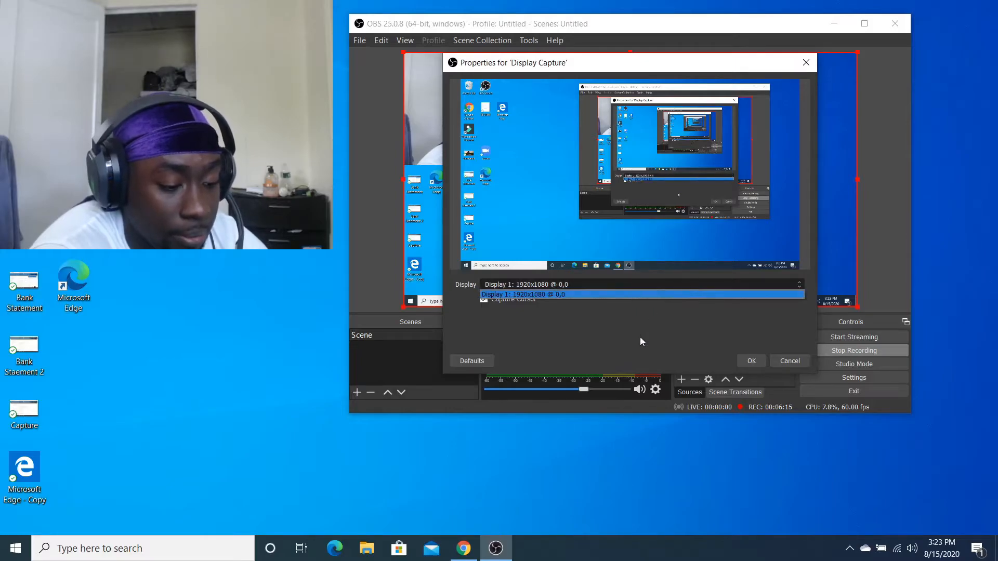
pyautogui.click(522, 295)
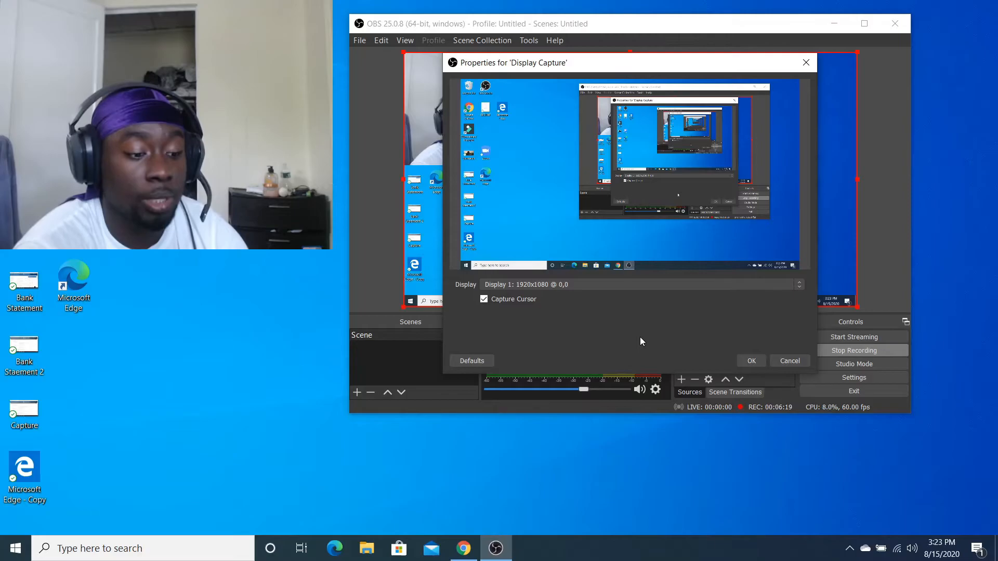
pyautogui.click(751, 361)
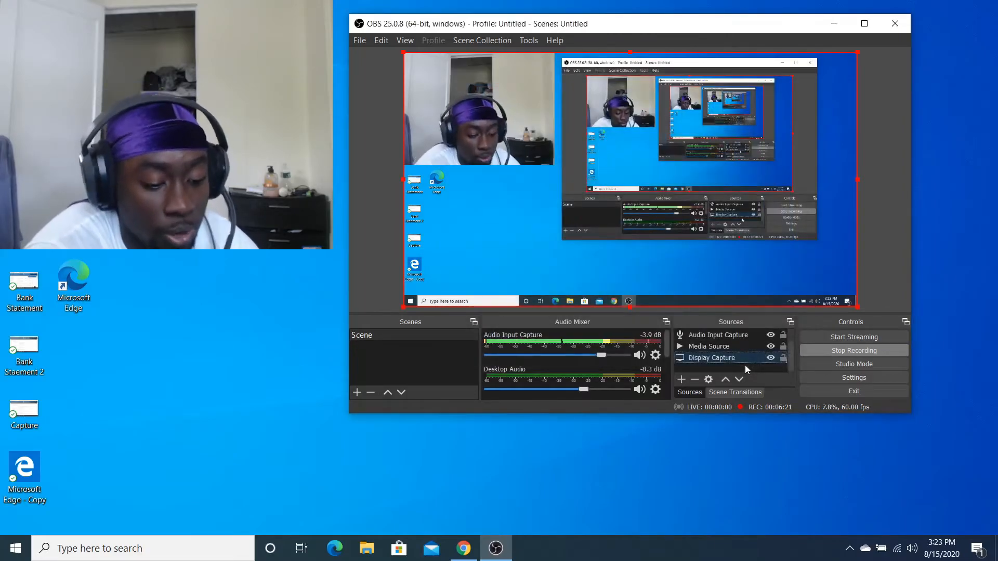
pyautogui.click(681, 380)
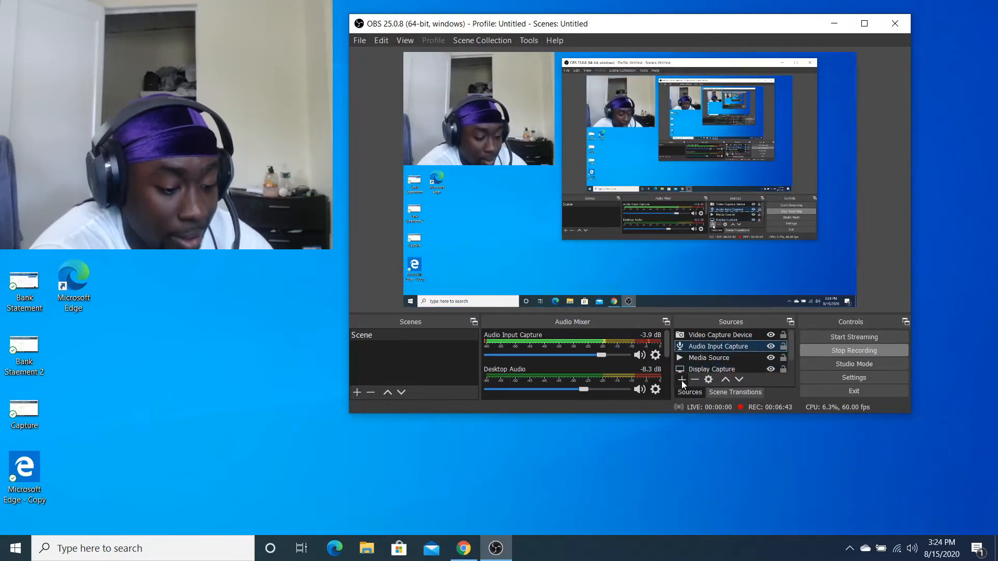
pyautogui.click(681, 380)
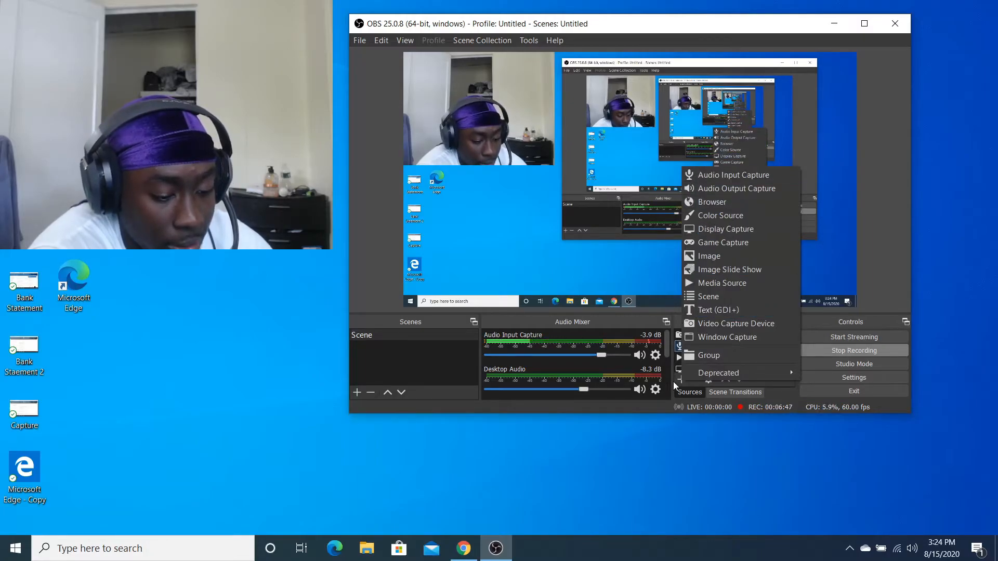
pyautogui.moveTo(703, 256)
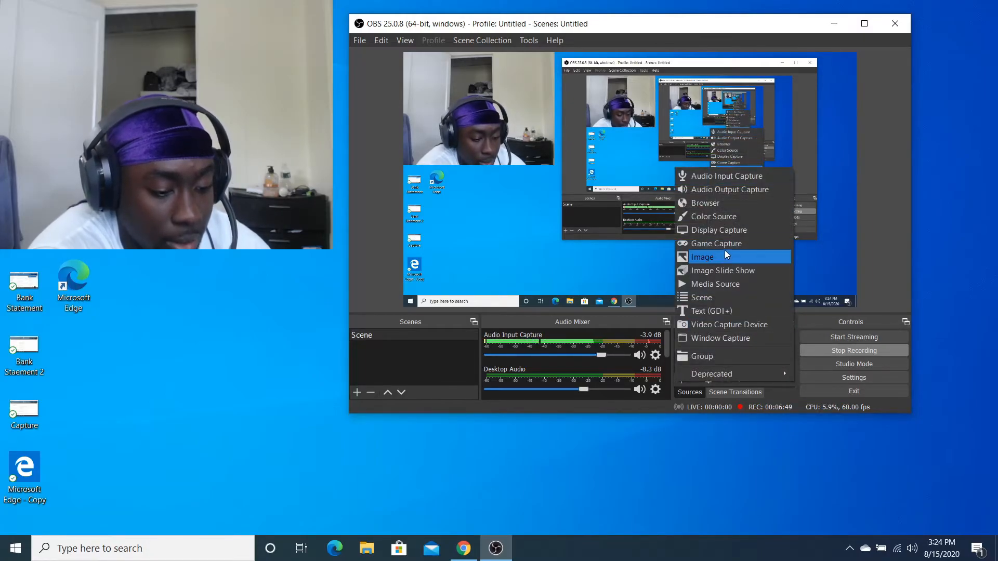
pyautogui.moveTo(749, 395)
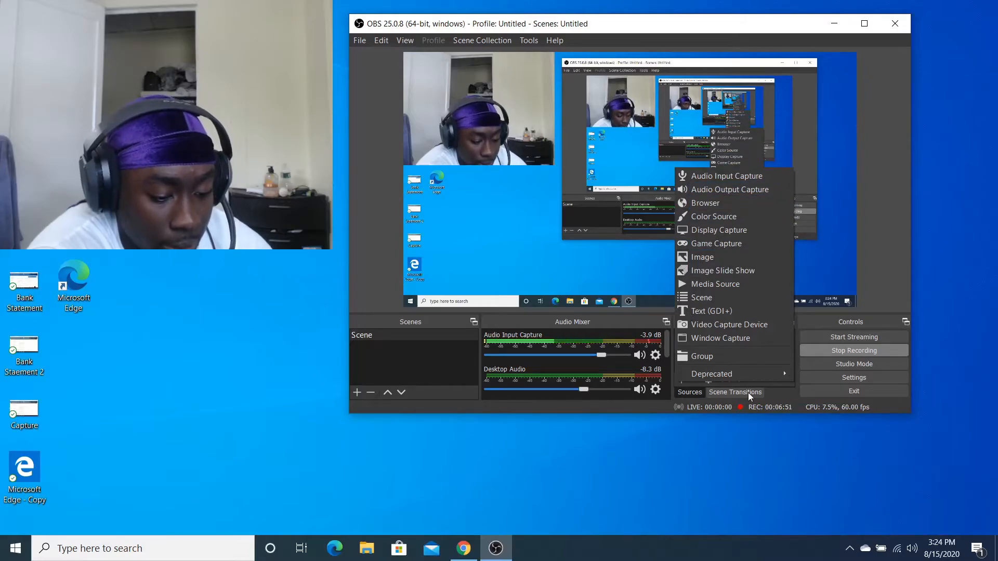
pyautogui.rightClick(719, 347)
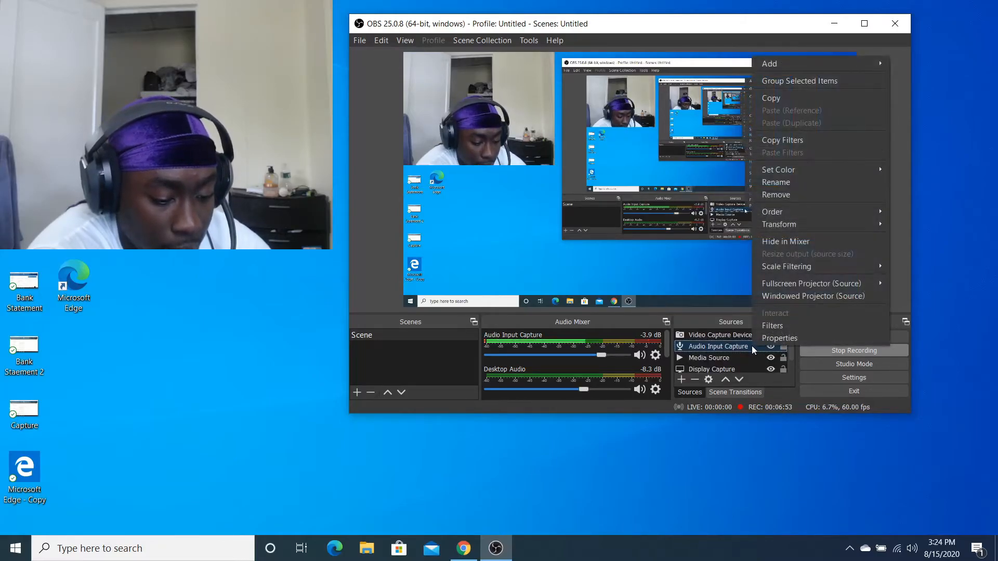
pyautogui.click(780, 338)
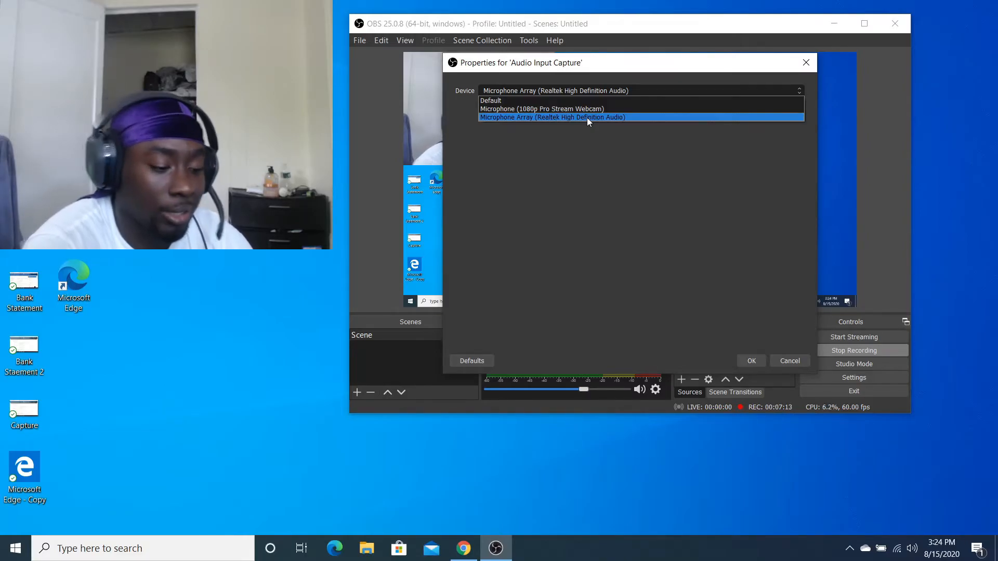
pyautogui.click(551, 117)
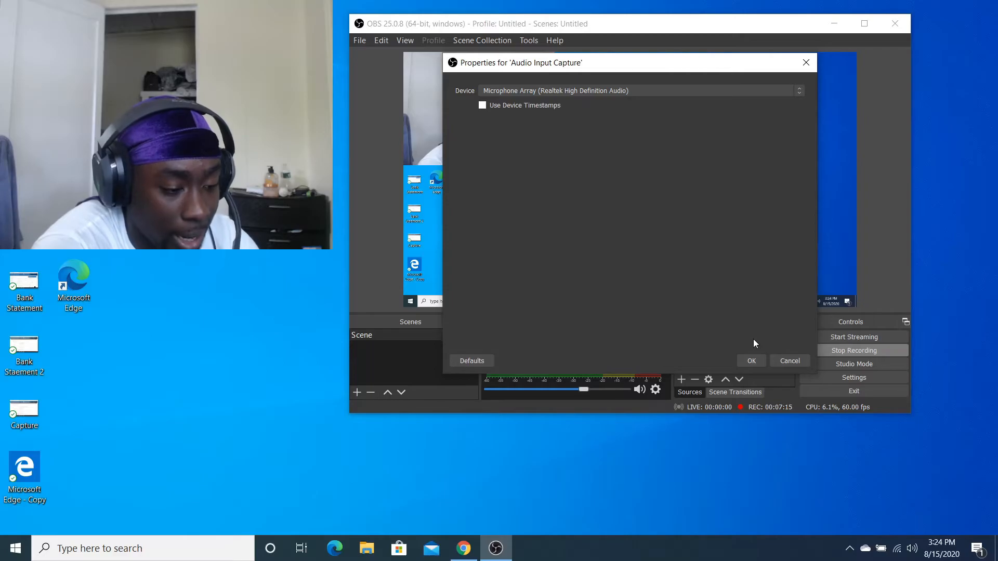
pyautogui.click(750, 361)
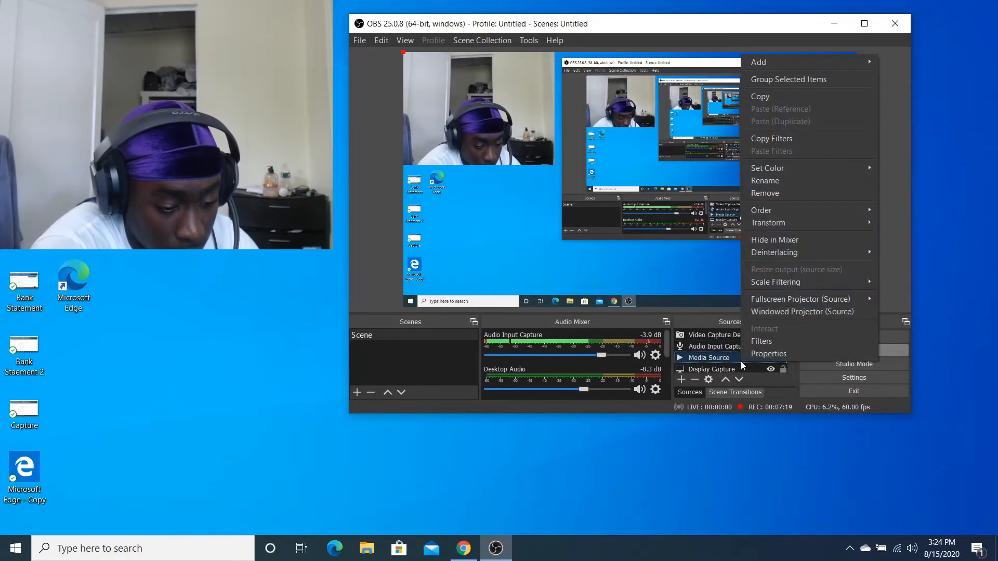
# Delete the Media Source from the Sources list and confirm the removal
pyautogui.click(768, 353)
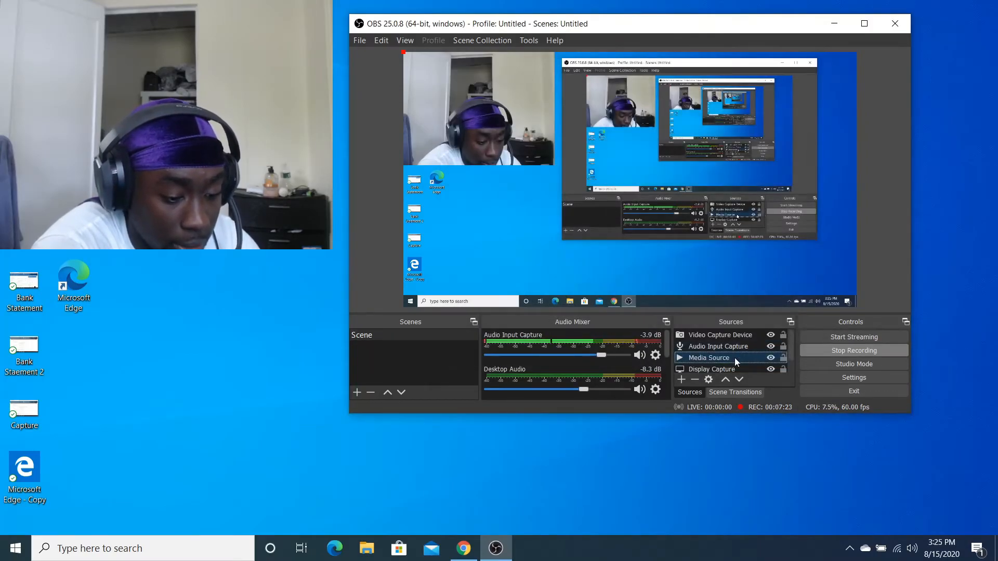
pyautogui.rightClick(711, 357)
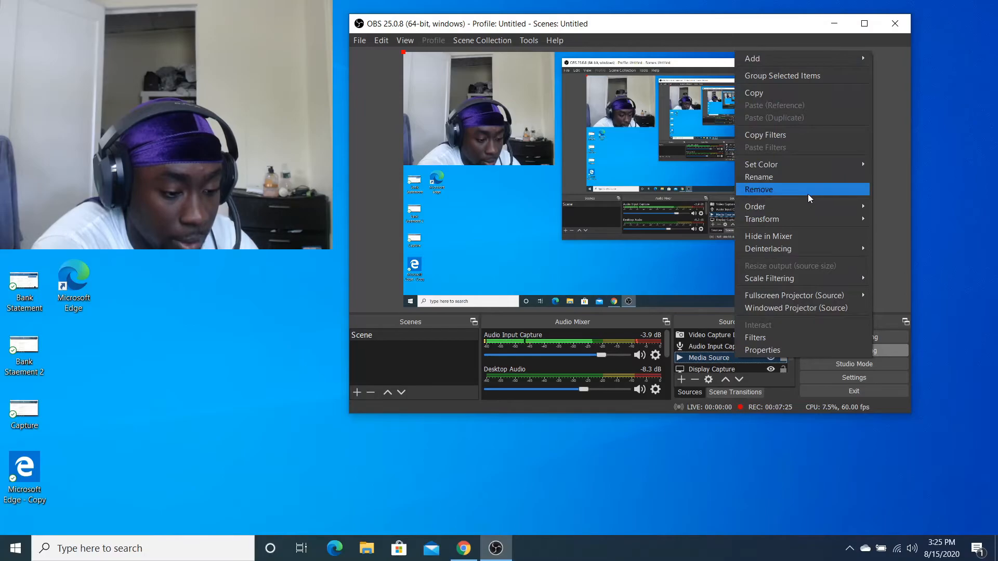
pyautogui.click(759, 189)
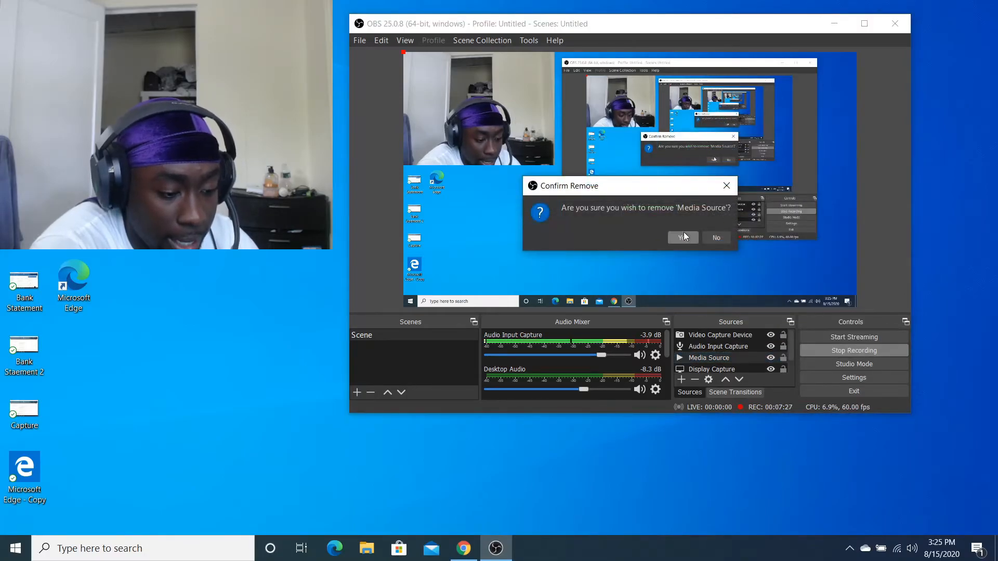
pyautogui.click(681, 237)
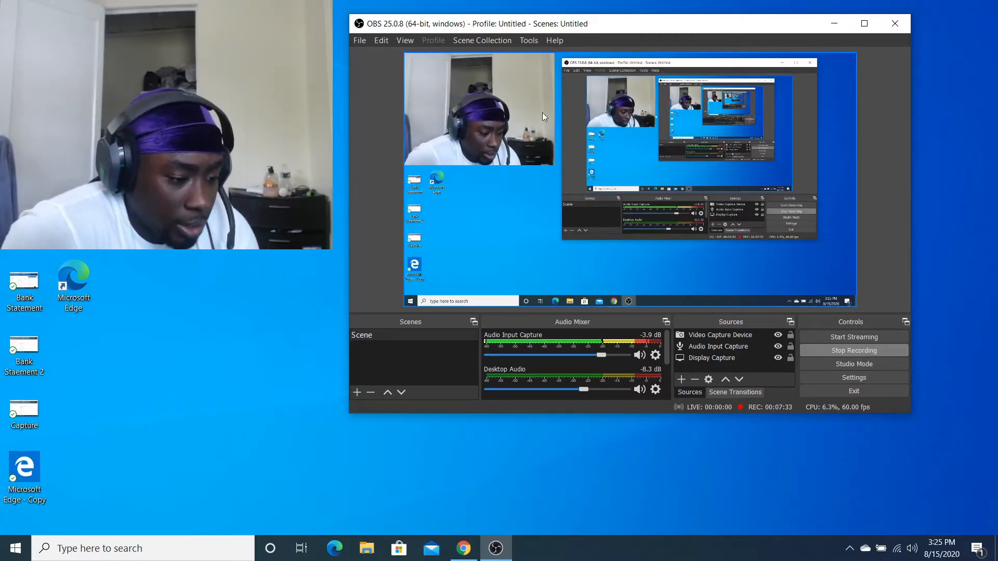
# Browse the Tools, Scene Collection, Edit and File menus, then open File > Settings
pyautogui.click(528, 40)
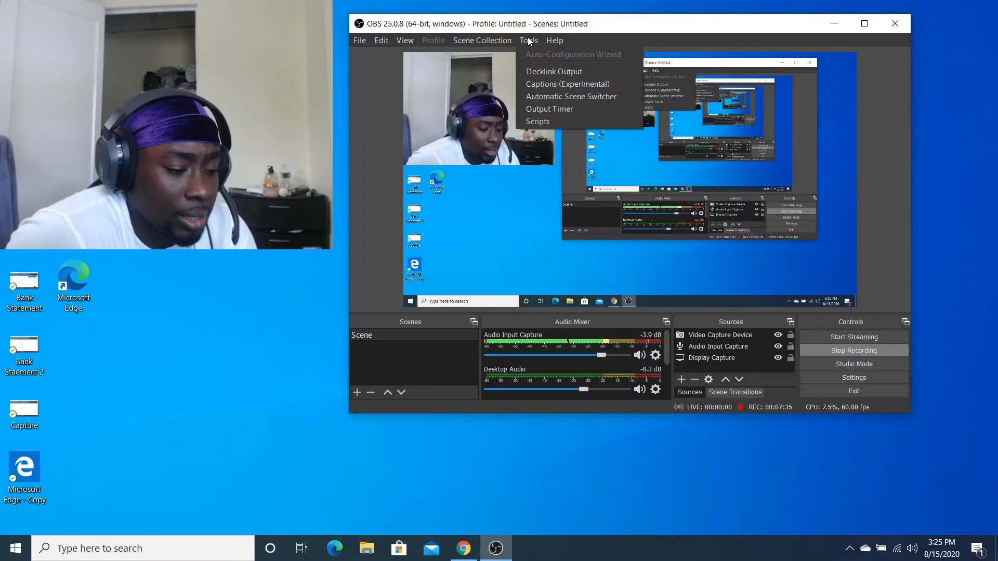
pyautogui.click(482, 40)
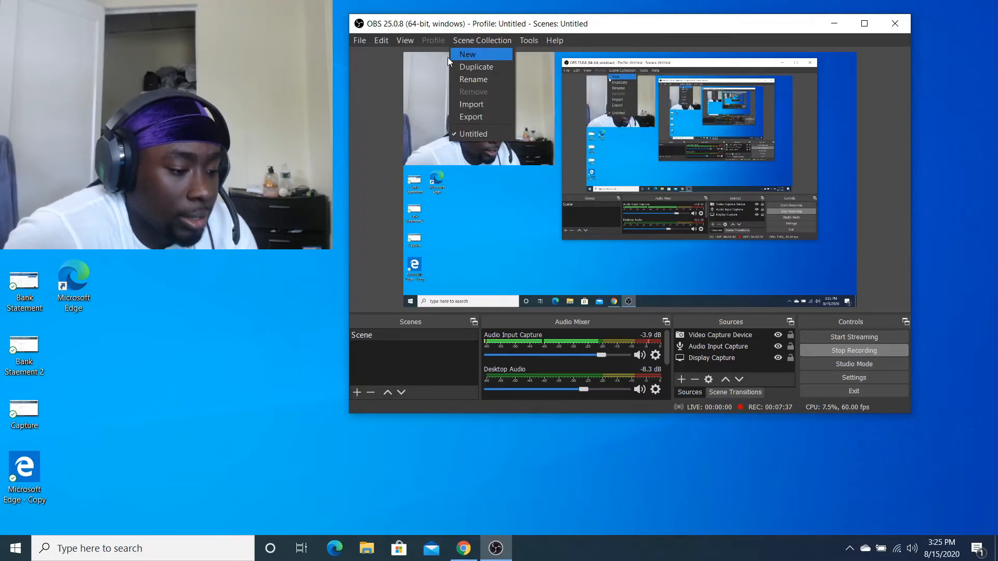
pyautogui.click(380, 41)
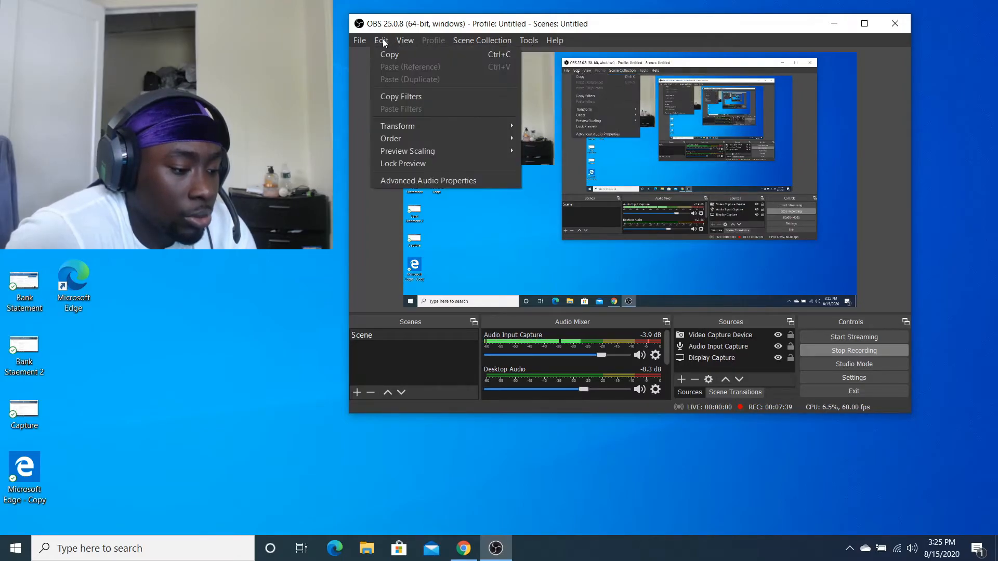
pyautogui.click(360, 40)
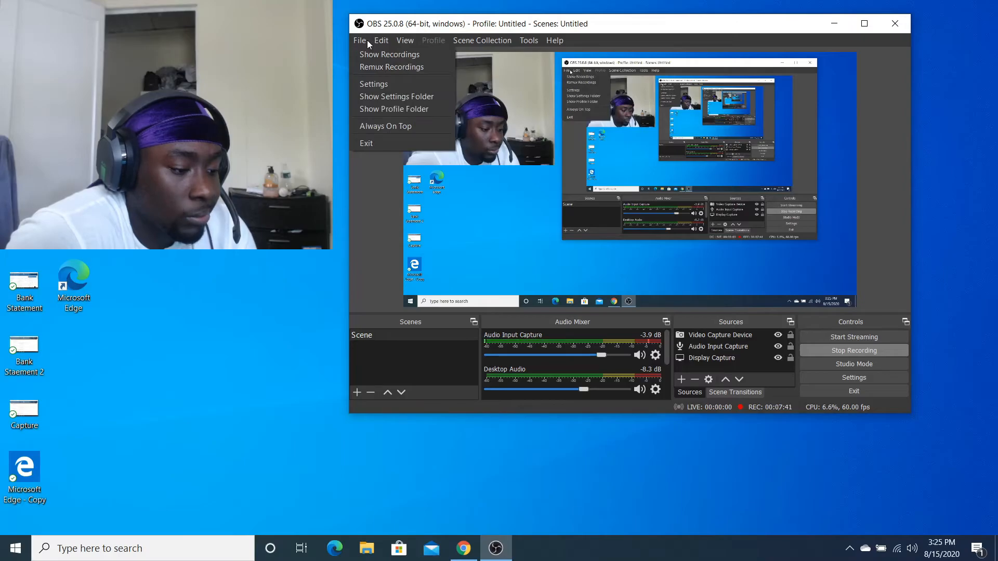
pyautogui.click(373, 84)
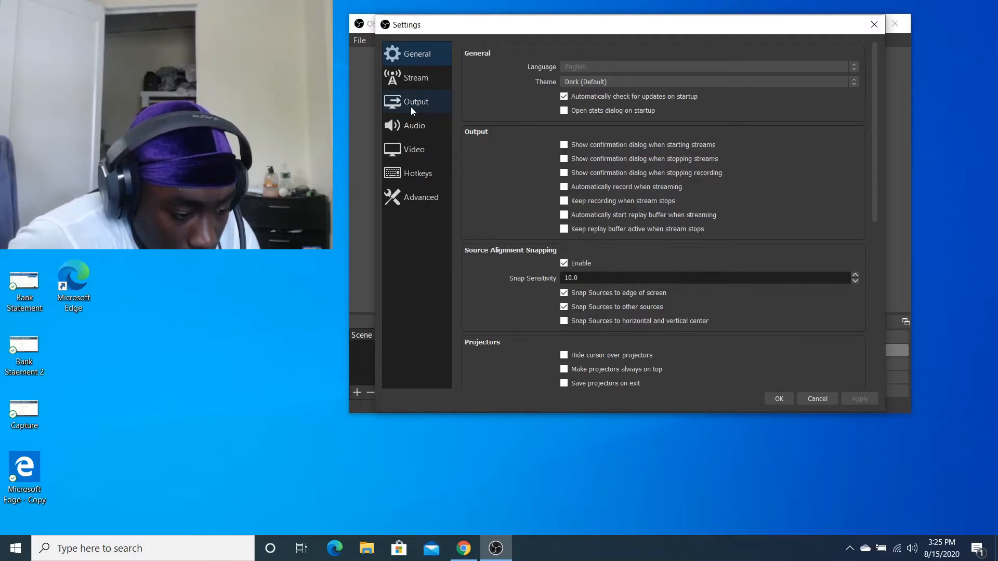
# Review the Video, Hotkeys, Advanced and Audio settings, ending on Output (2500 Kbps NVENC)
pyautogui.click(413, 150)
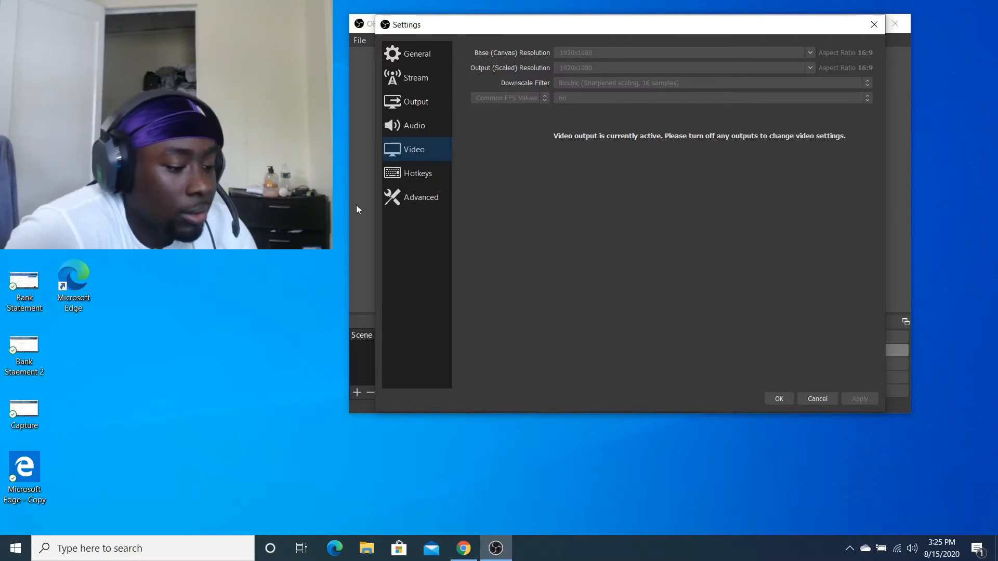
pyautogui.click(417, 173)
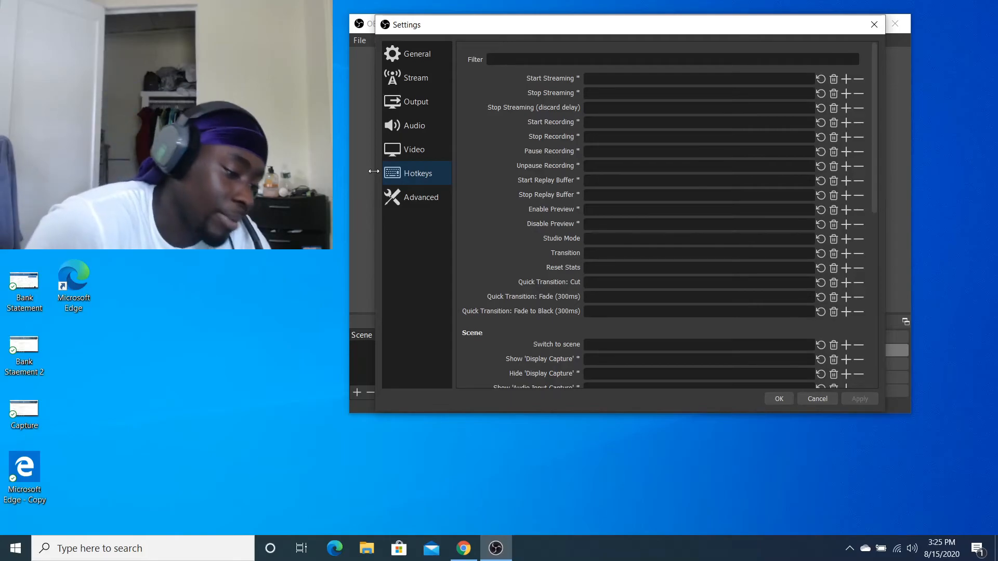
pyautogui.click(420, 198)
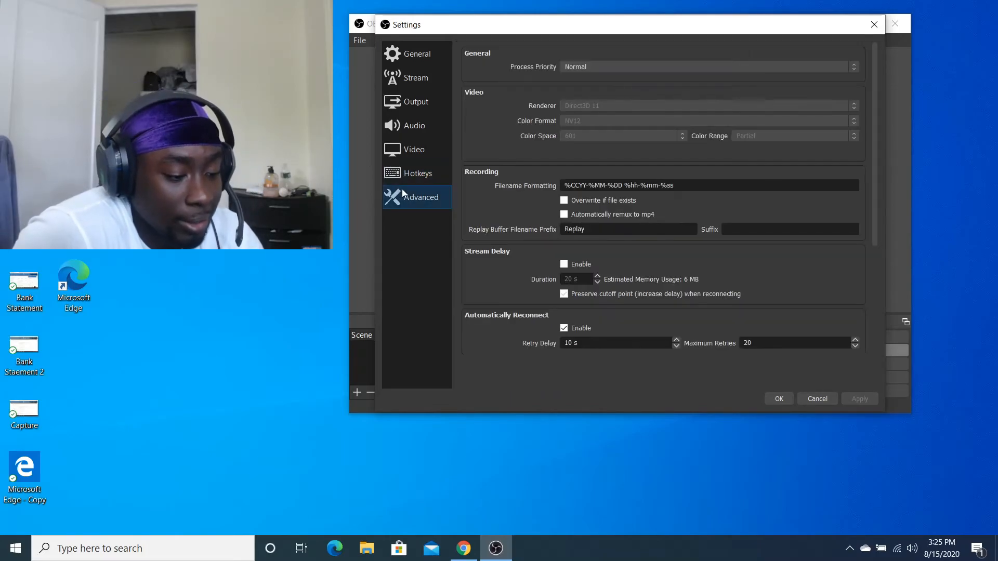
pyautogui.click(414, 125)
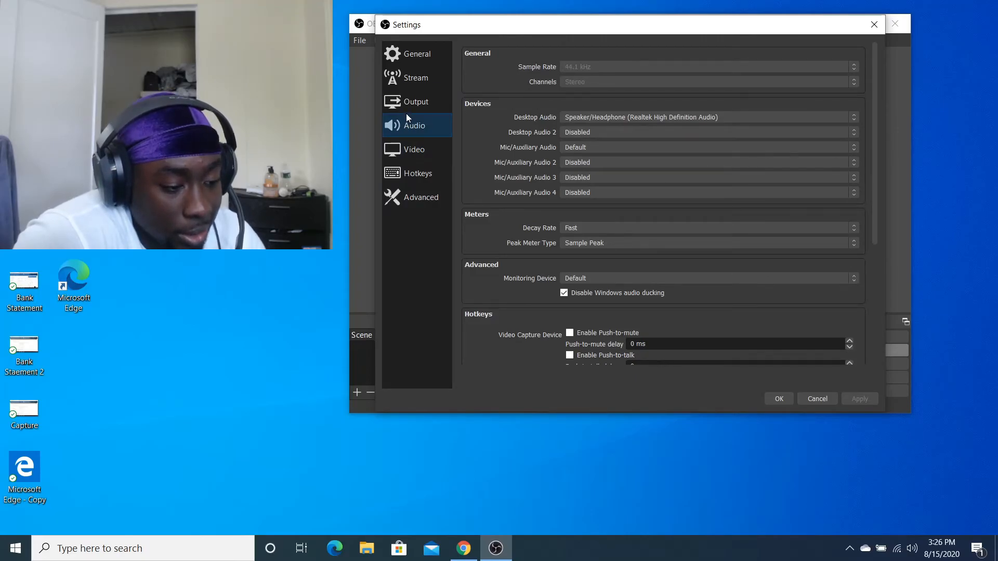
pyautogui.click(415, 102)
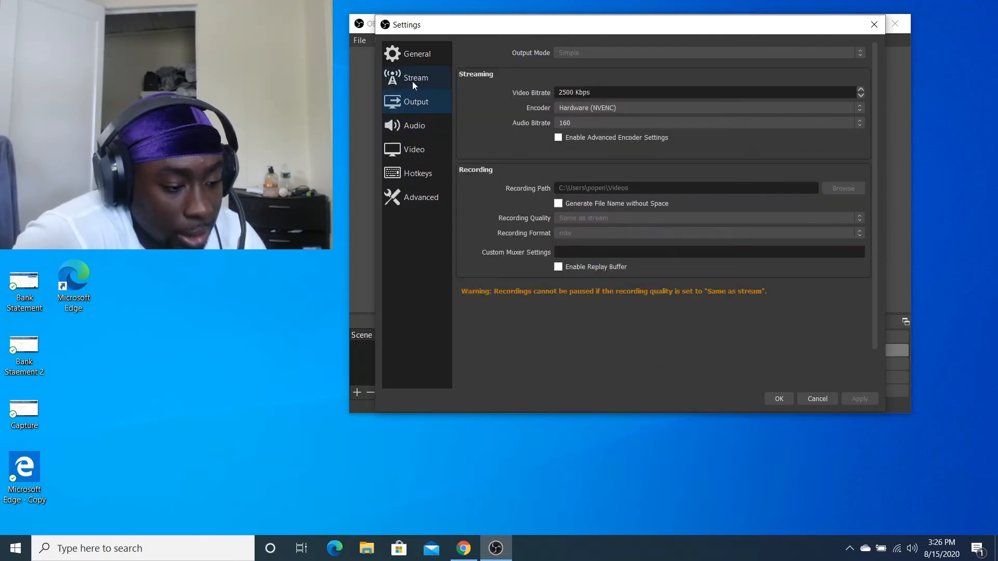
# Set the streaming service to YouTube / YouTube Gaming, then return to General settings
pyautogui.click(416, 78)
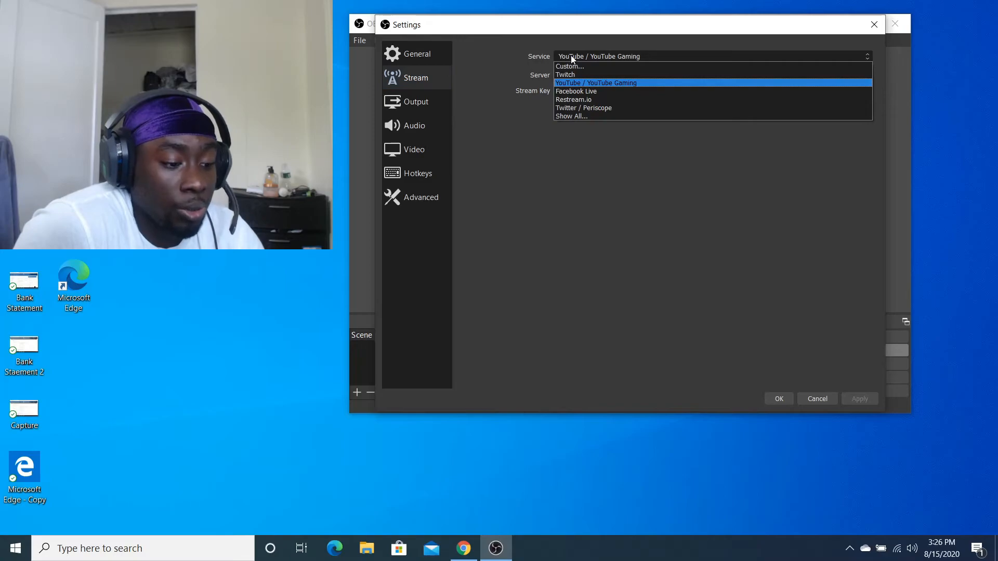
pyautogui.click(596, 82)
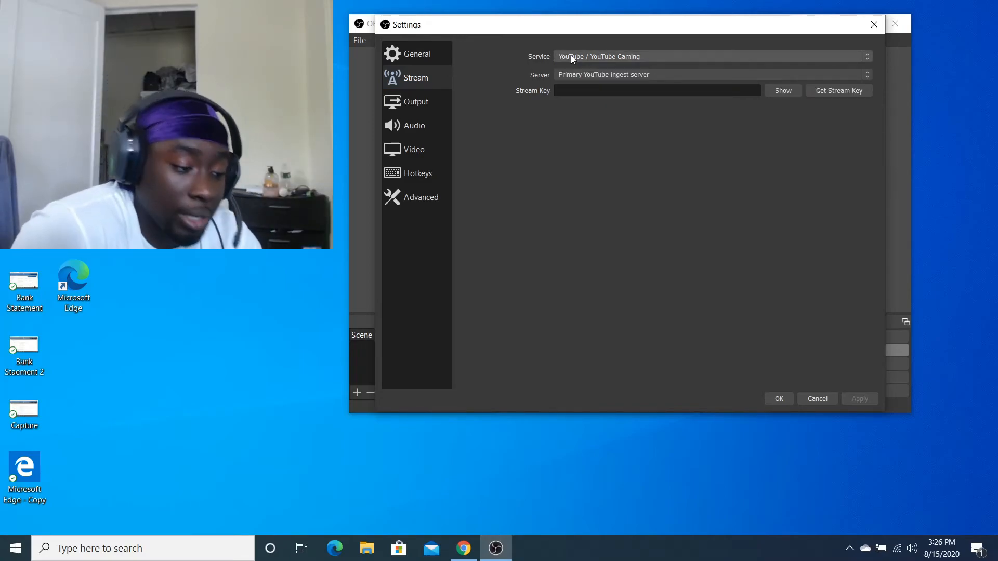
pyautogui.click(417, 54)
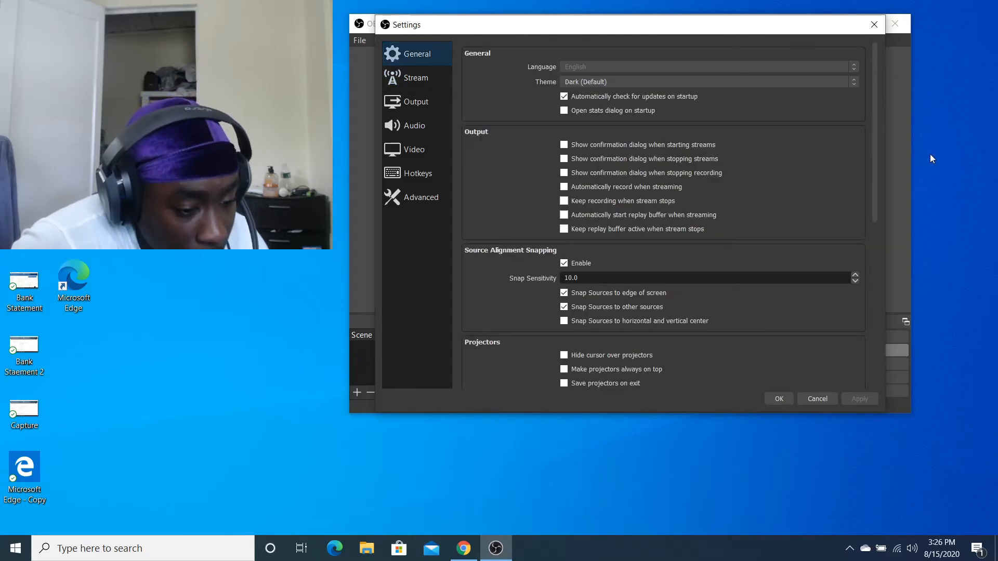
pyautogui.moveTo(874, 25)
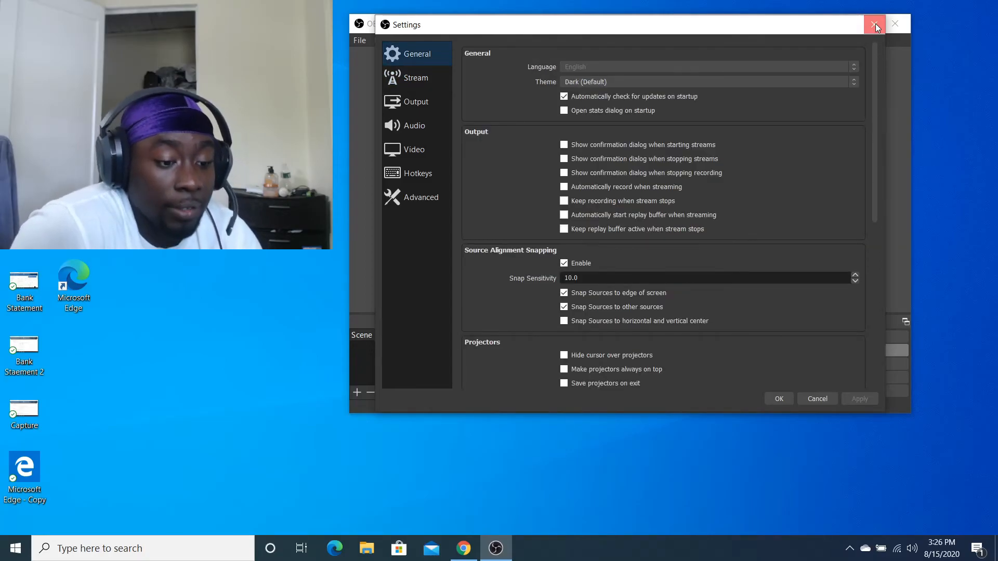